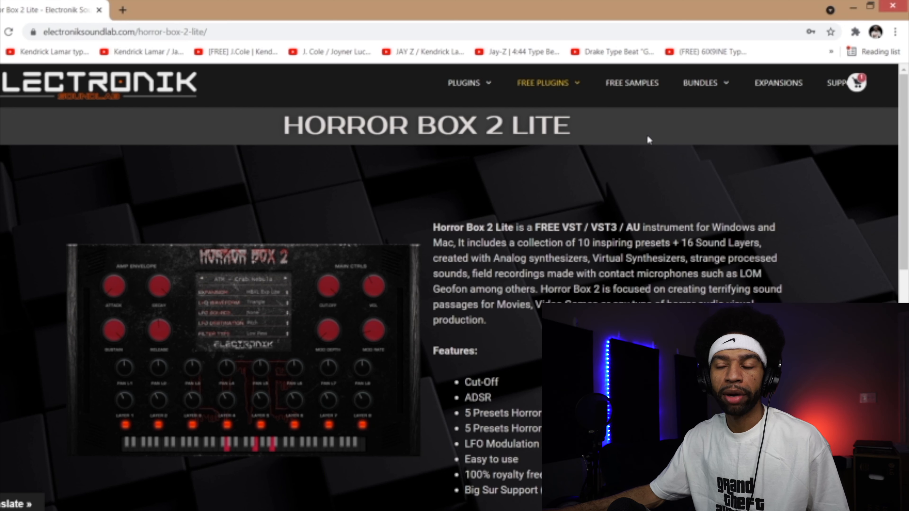
{"action": "mouse_move", "coordinate": [649, 166]}
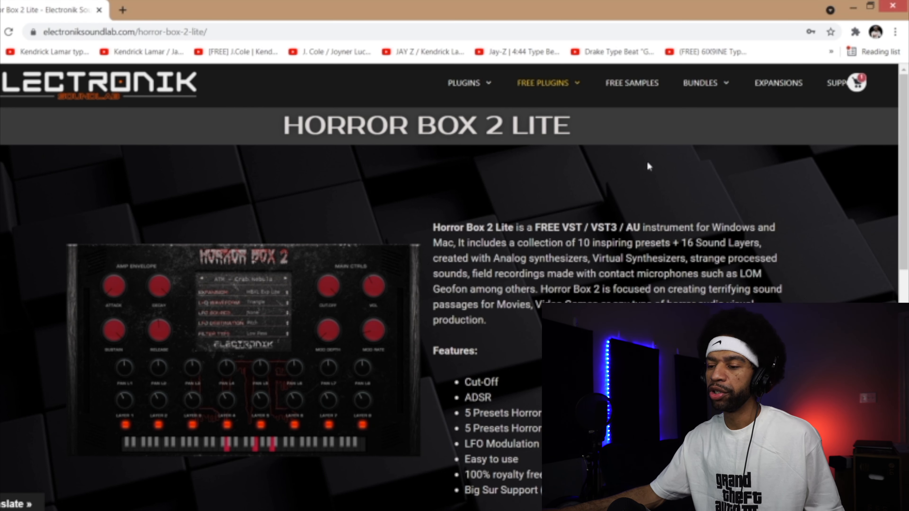
{"action": "mouse_move", "coordinate": [623, 159]}
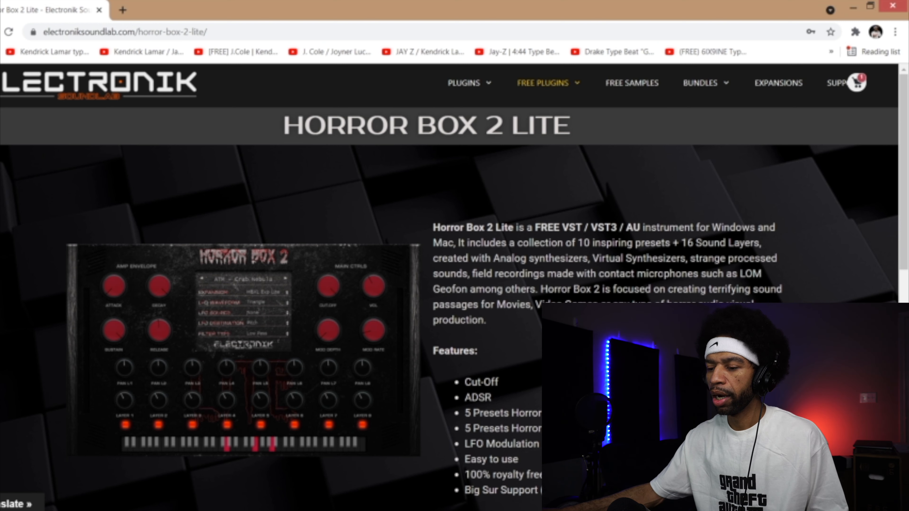
- Add the free Horror Box 2 Lite to the cart at €0 from the Gumroad overlay
{"action": "scroll", "scroll_direction": "down", "scroll_amount": 3}
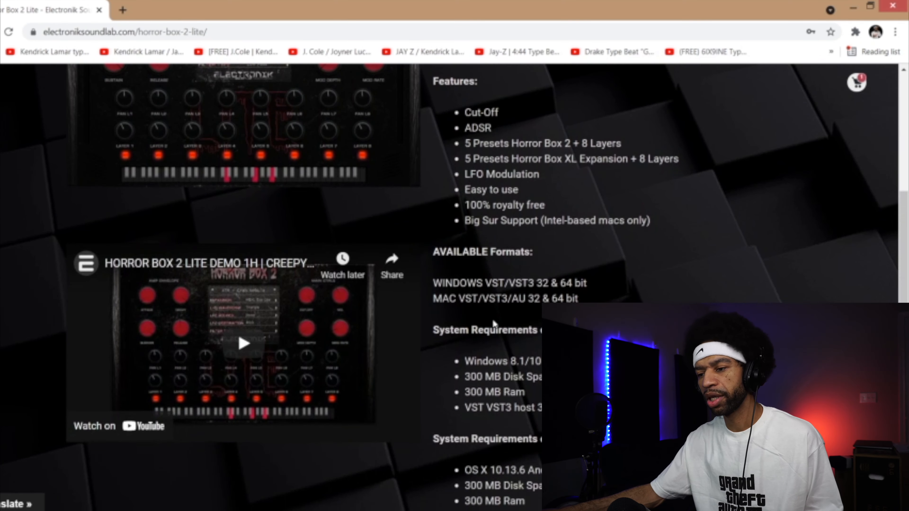
{"action": "scroll", "scroll_direction": "down", "scroll_amount": 3}
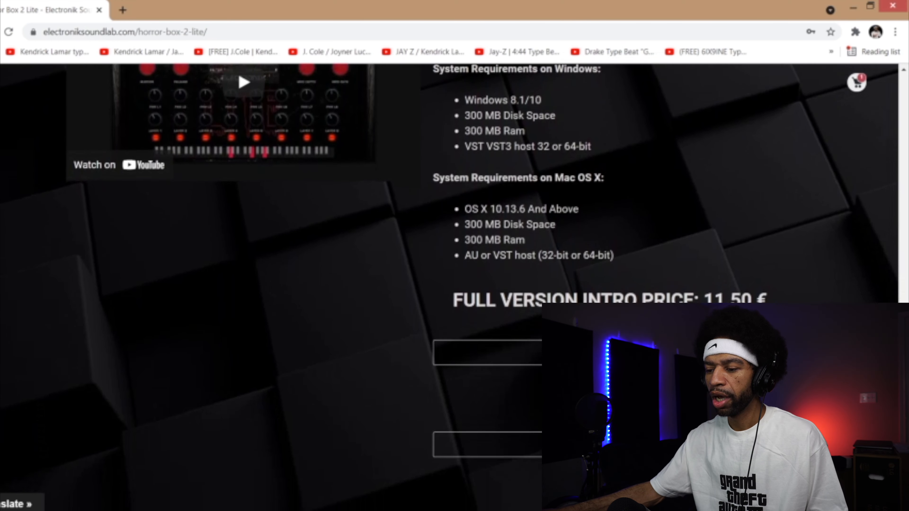
{"action": "scroll", "scroll_direction": "down", "scroll_amount": 3}
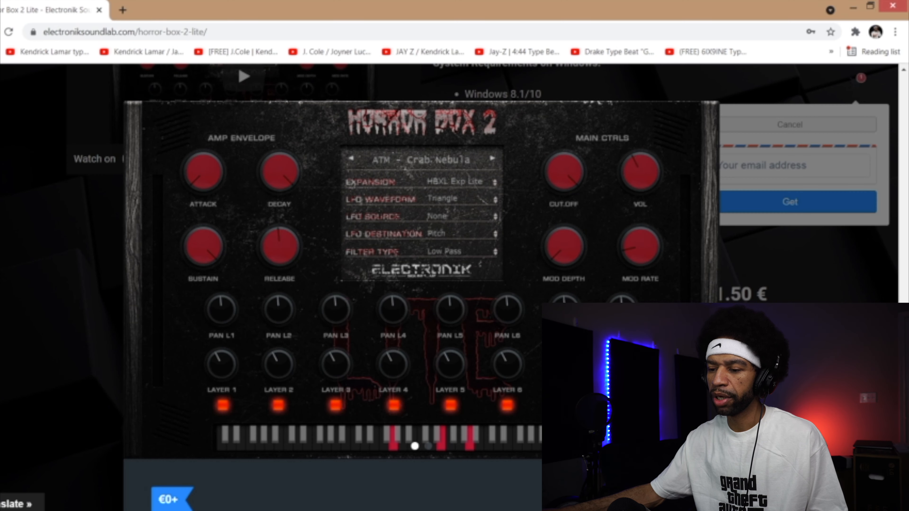
{"action": "scroll", "scroll_direction": "down", "scroll_amount": 3}
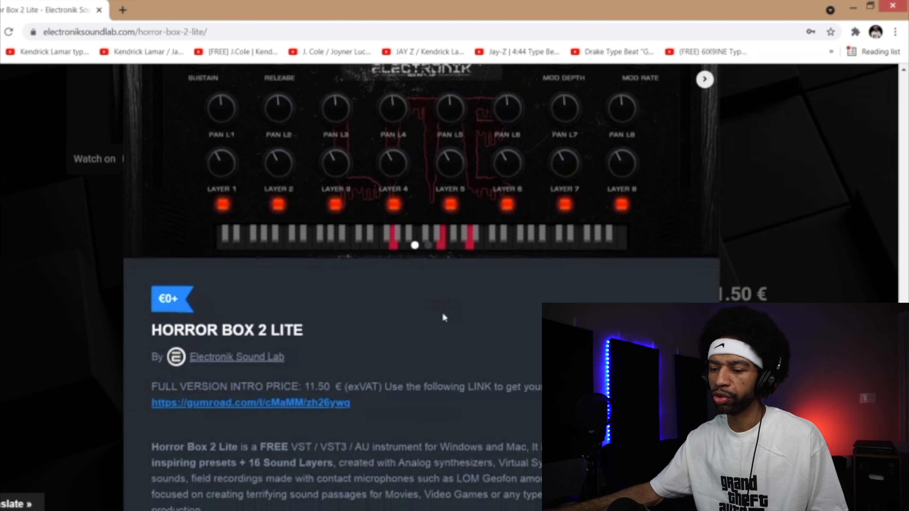
{"action": "scroll", "scroll_direction": "down", "scroll_amount": 3}
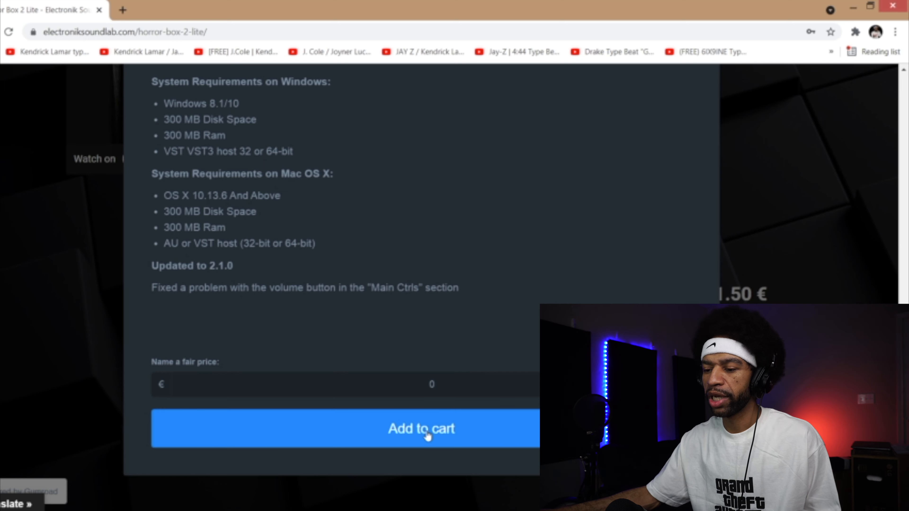
{"action": "left_click", "coordinate": [422, 429]}
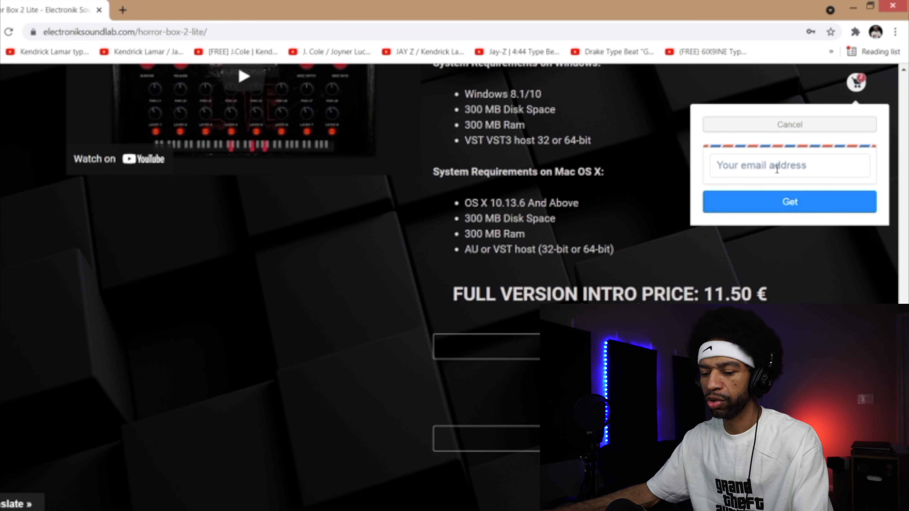
- Enter the saved e-mail address and get the free download
{"action": "type", "text": "s"}
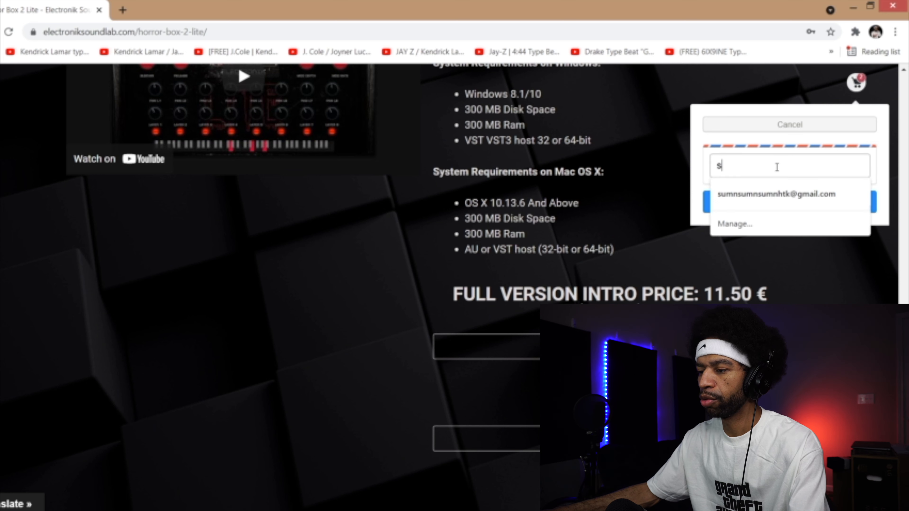
{"action": "left_click", "coordinate": [776, 194]}
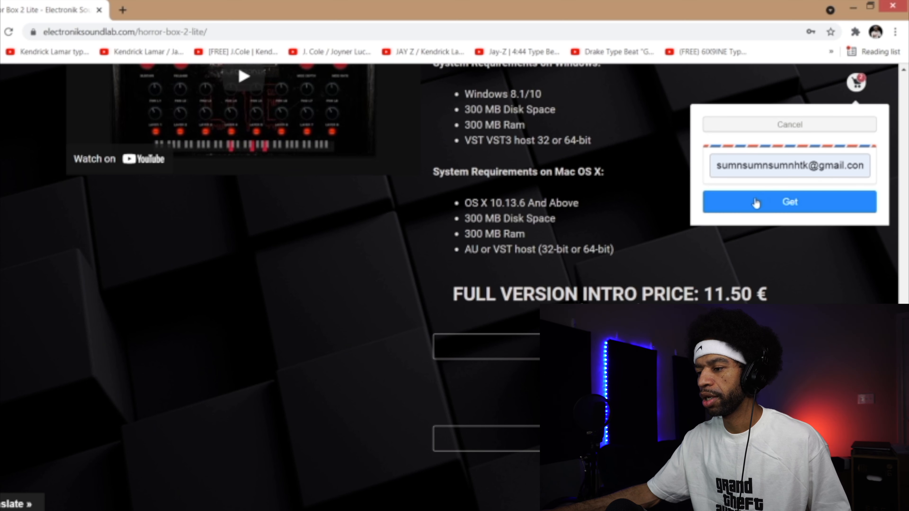
{"action": "left_click", "coordinate": [788, 202]}
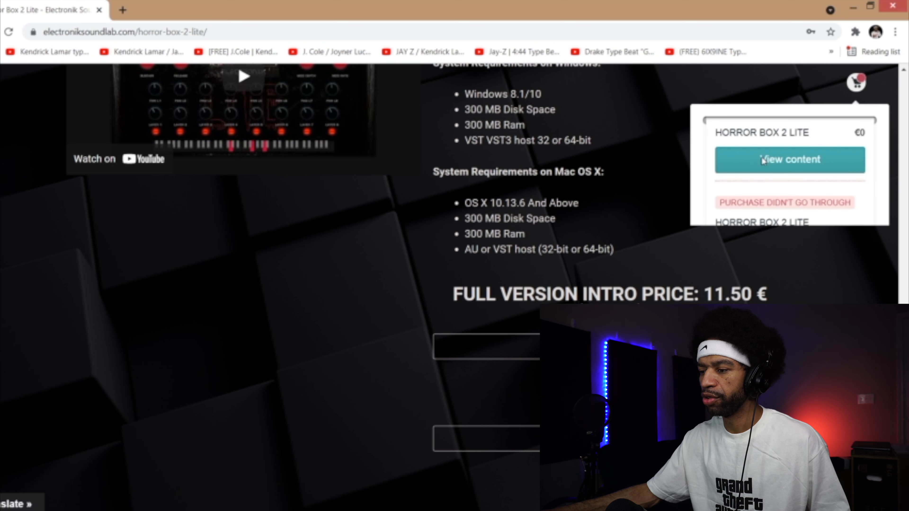
- View the download content, then browse File Explorer to the C drive
{"action": "left_click", "coordinate": [789, 160]}
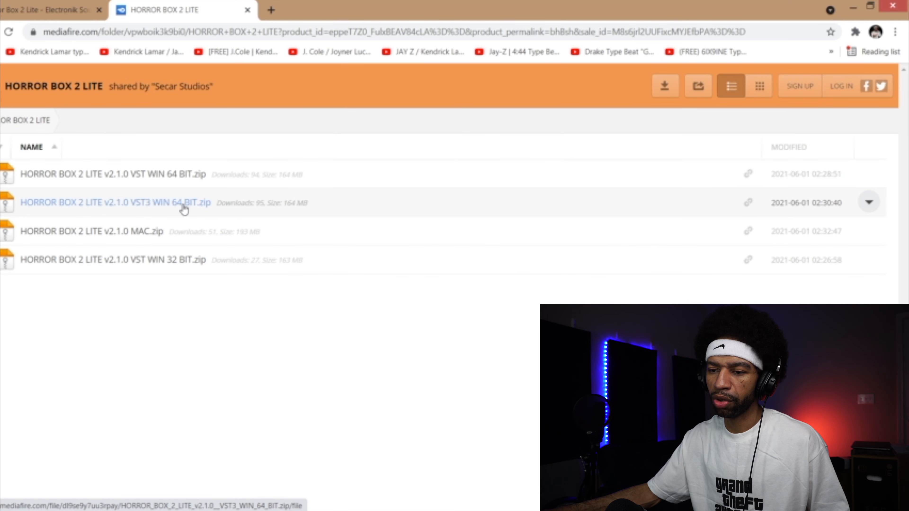
{"action": "mouse_move", "coordinate": [116, 202]}
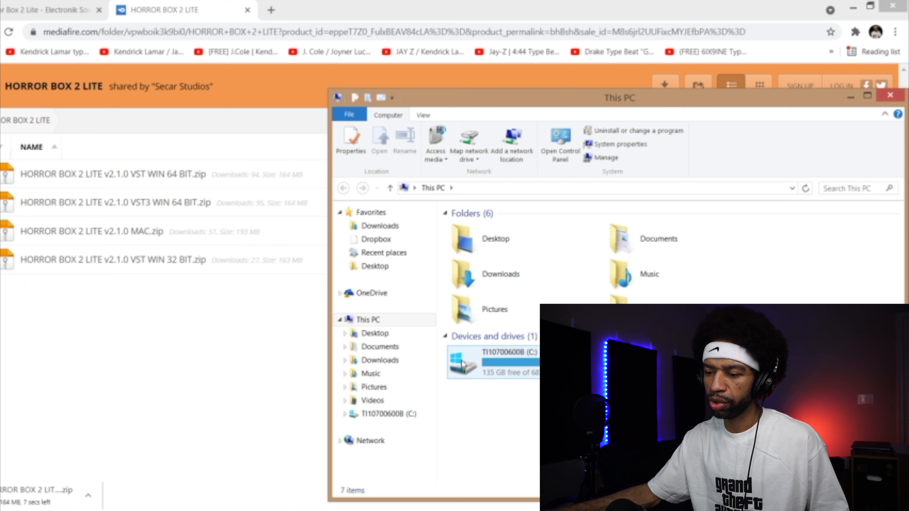
{"action": "double_click", "coordinate": [493, 362]}
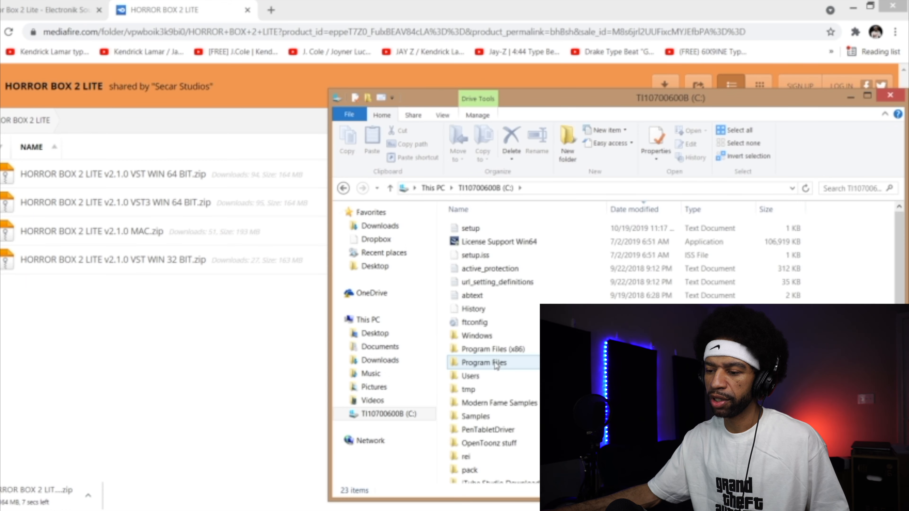
{"action": "scroll", "scroll_direction": "down", "scroll_amount": 3}
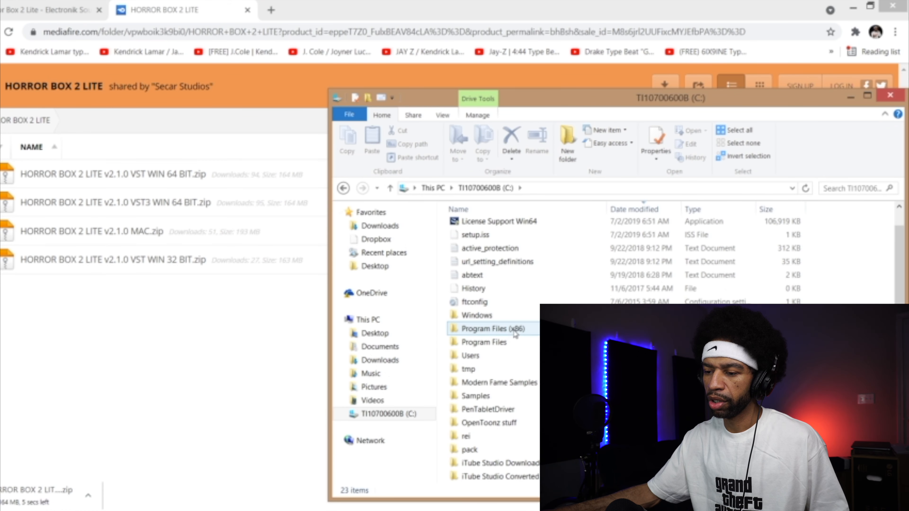
{"action": "mouse_move", "coordinate": [483, 342]}
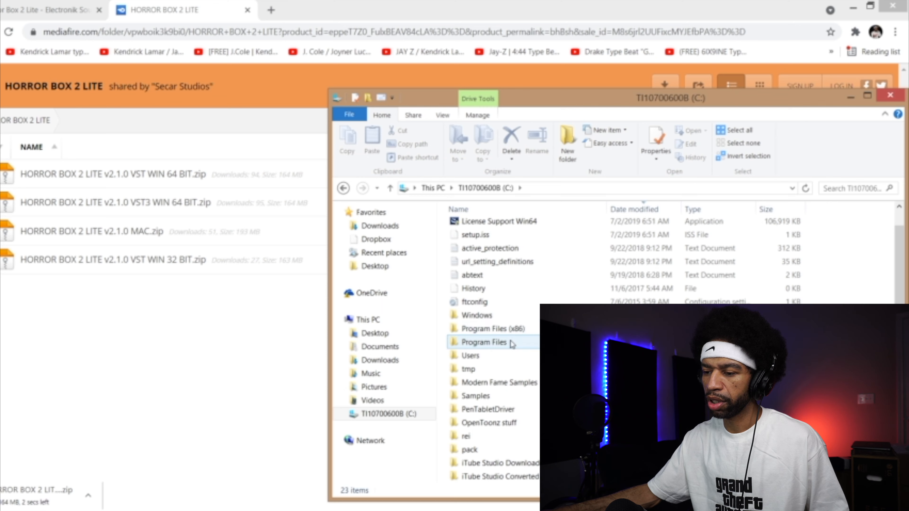
- Go into Program Files and open the Steinberg folder
{"action": "double_click", "coordinate": [484, 341]}
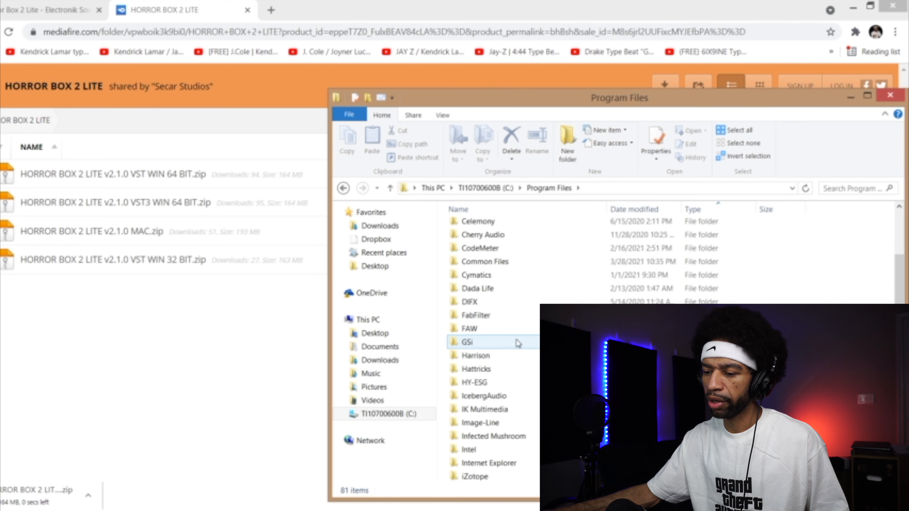
{"action": "scroll", "scroll_direction": "down", "scroll_amount": 3}
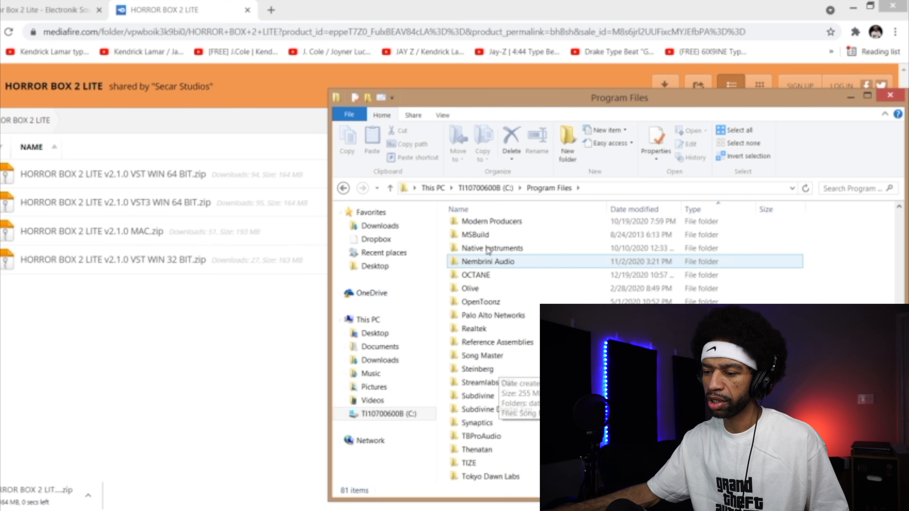
{"action": "double_click", "coordinate": [478, 369]}
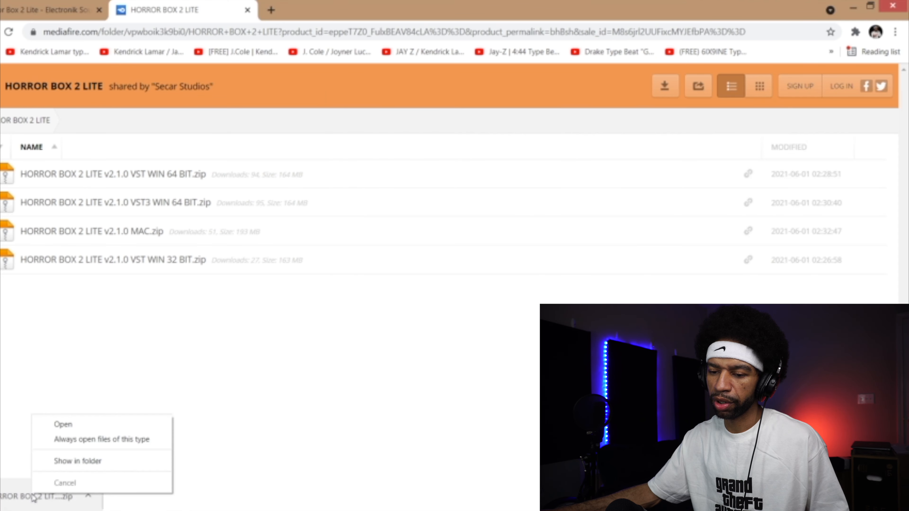
- Open the downloaded 64-bit zip beside Steinberg\VSTPlugins to install the plugin, then close the folder window
{"action": "left_click", "coordinate": [78, 461]}
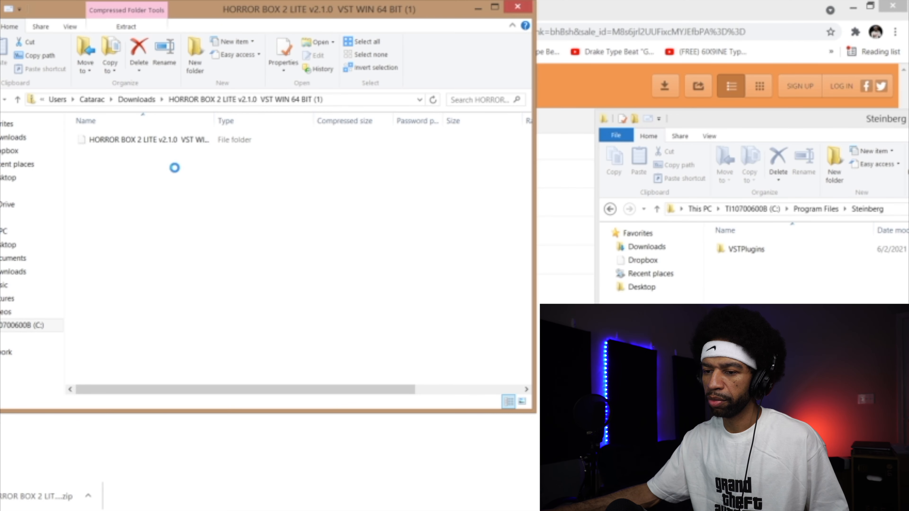
{"action": "left_click", "coordinate": [145, 139]}
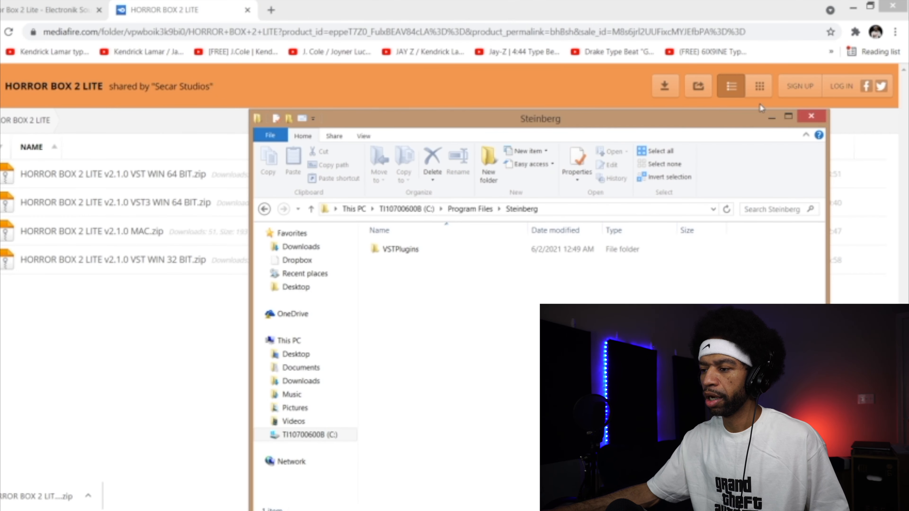
{"action": "left_click", "coordinate": [811, 116]}
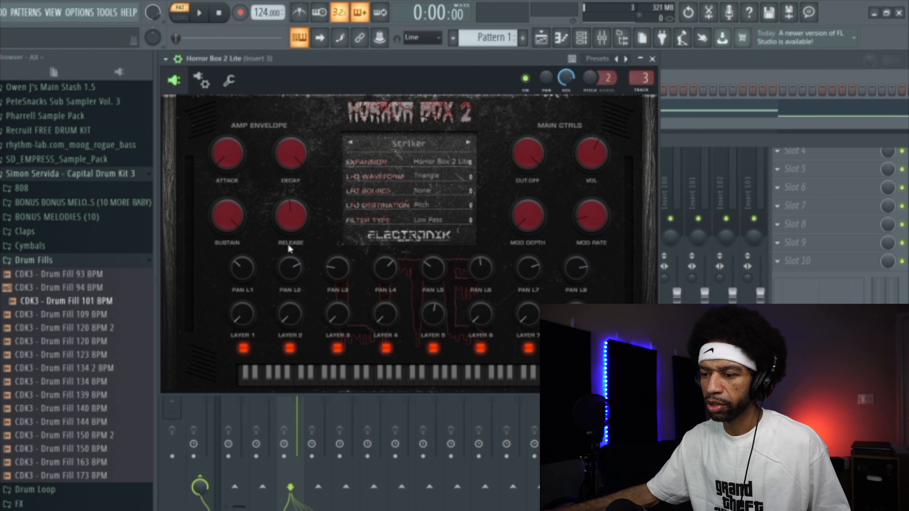
{"action": "mouse_move", "coordinate": [607, 220]}
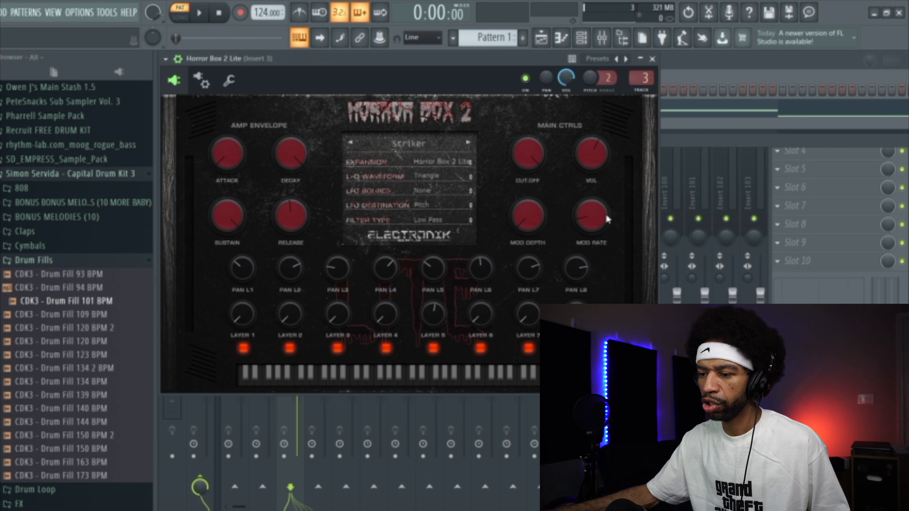
{"action": "mouse_move", "coordinate": [243, 280]}
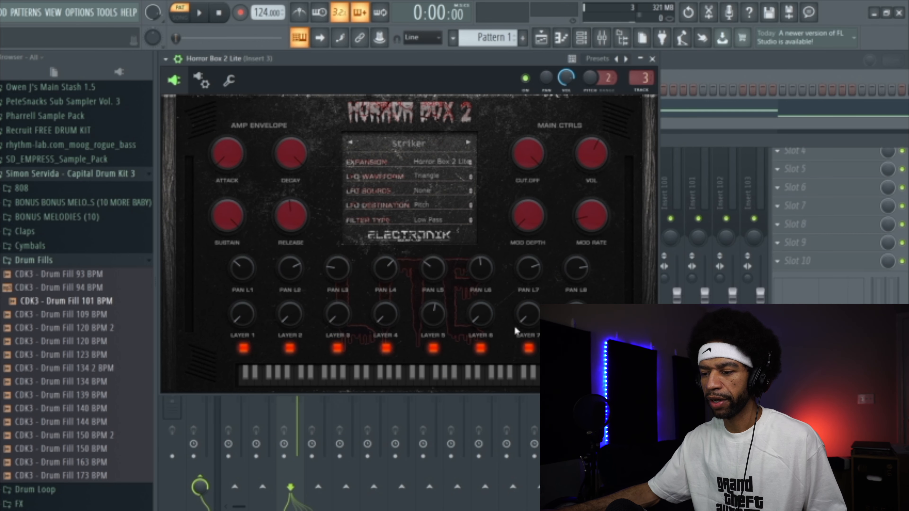
{"action": "mouse_move", "coordinate": [410, 276]}
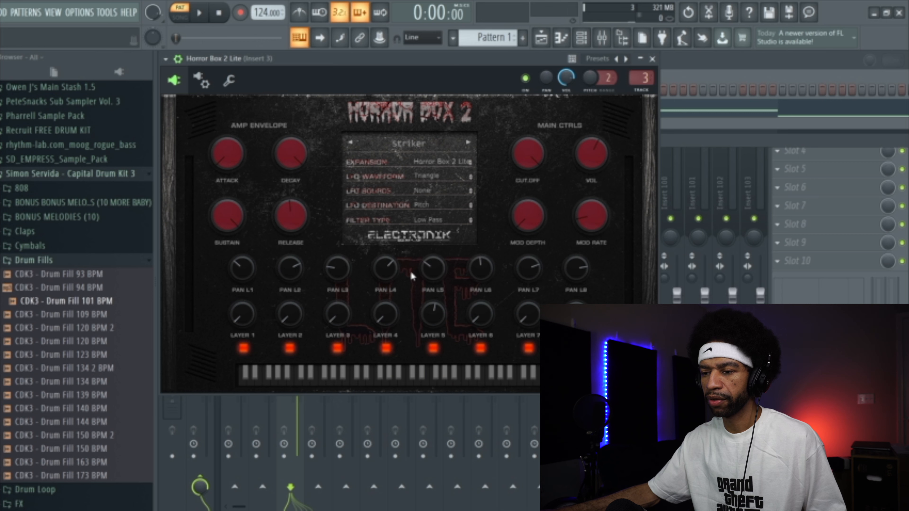
{"action": "mouse_move", "coordinate": [504, 181]}
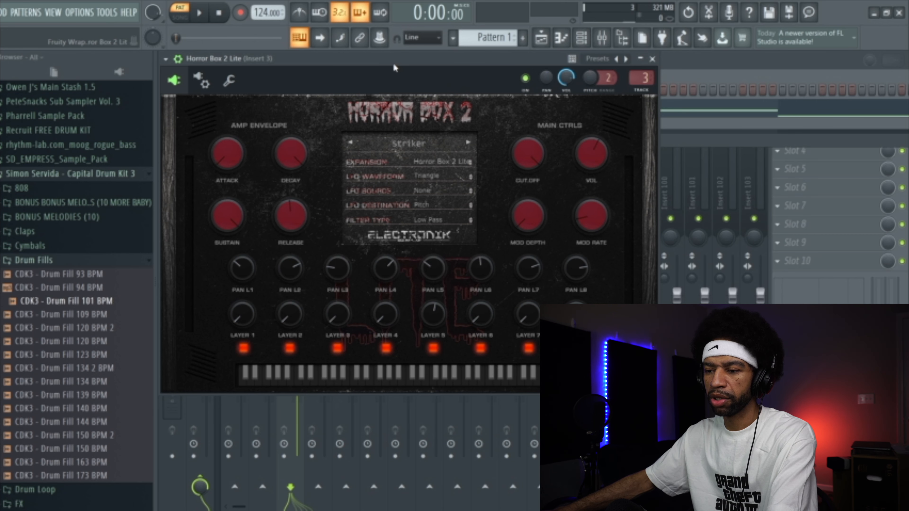
{"action": "mouse_move", "coordinate": [362, 96]}
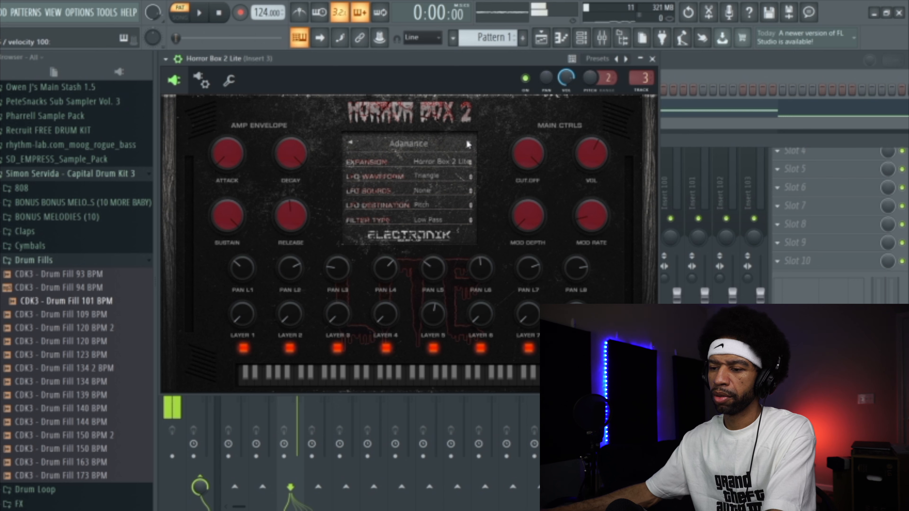
- Step through the next presets past Anomaly to Vediel, hearing each
{"action": "left_click", "coordinate": [467, 143]}
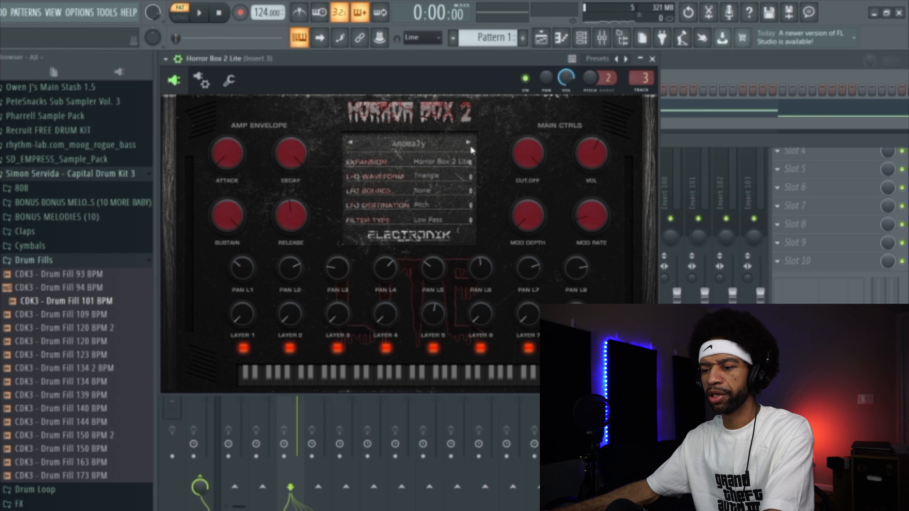
{"action": "left_click", "coordinate": [468, 143]}
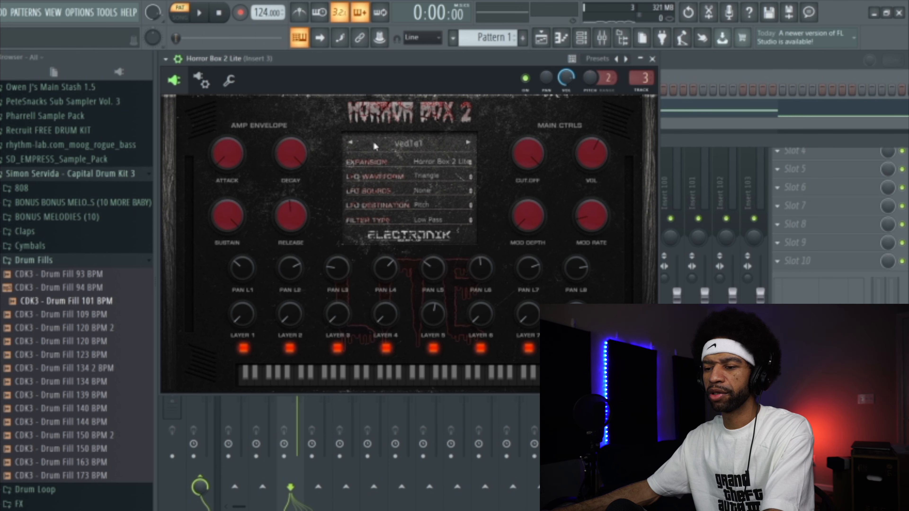
{"action": "mouse_move", "coordinate": [471, 356]}
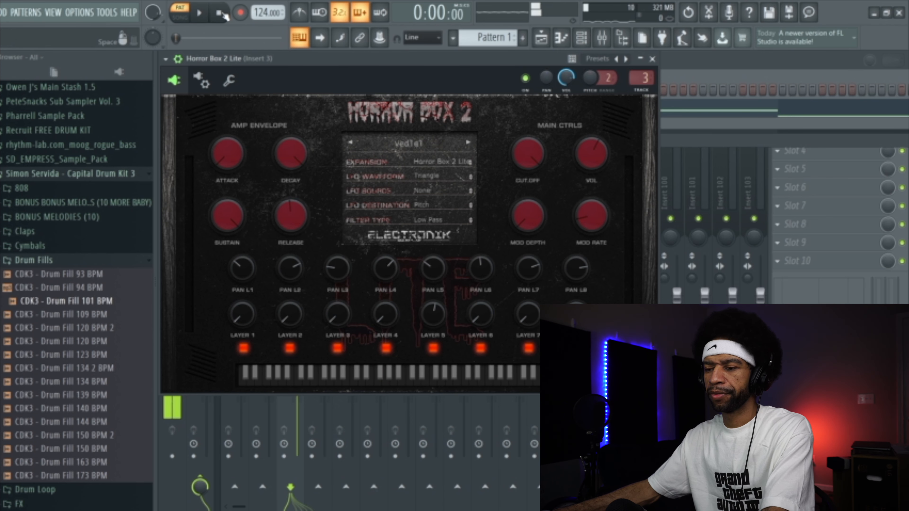
- Switch the Expansion field to HBXL Exp Lite, landing on ATM - Crab Nebula
{"action": "left_click", "coordinate": [410, 143]}
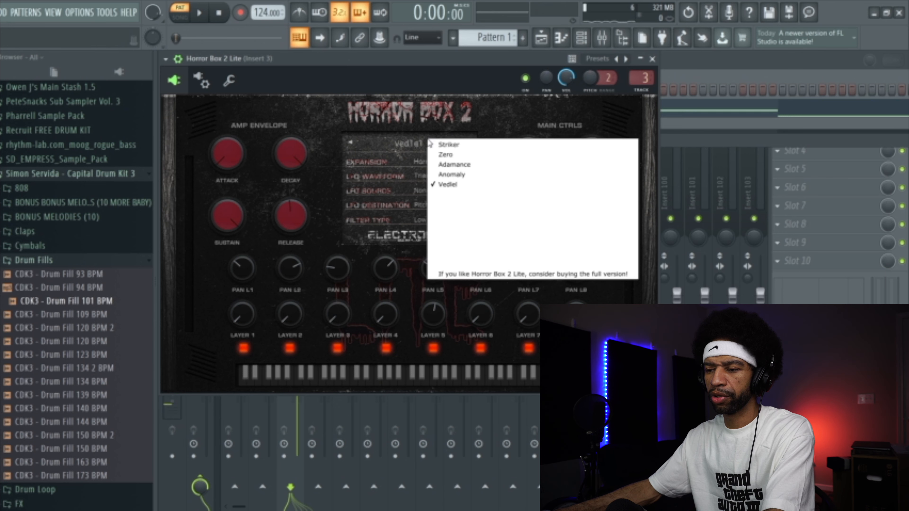
{"action": "left_click", "coordinate": [447, 184]}
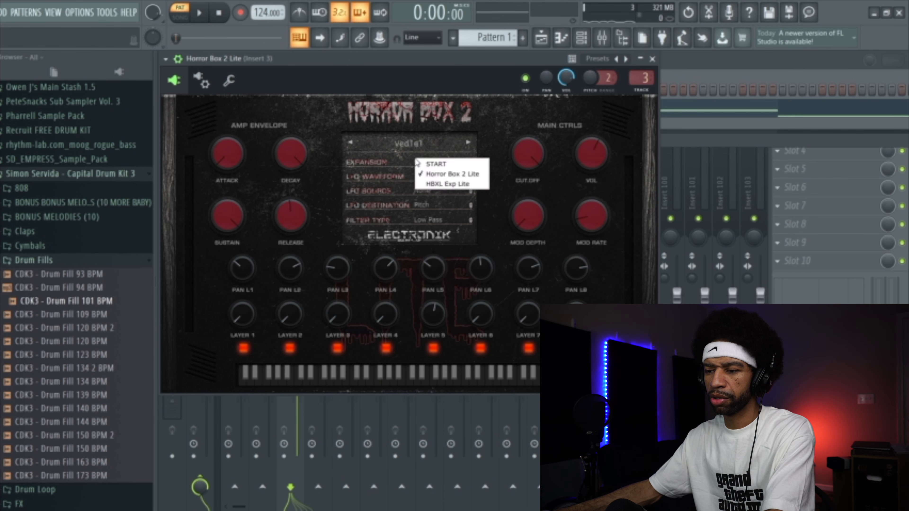
{"action": "left_click", "coordinate": [452, 173]}
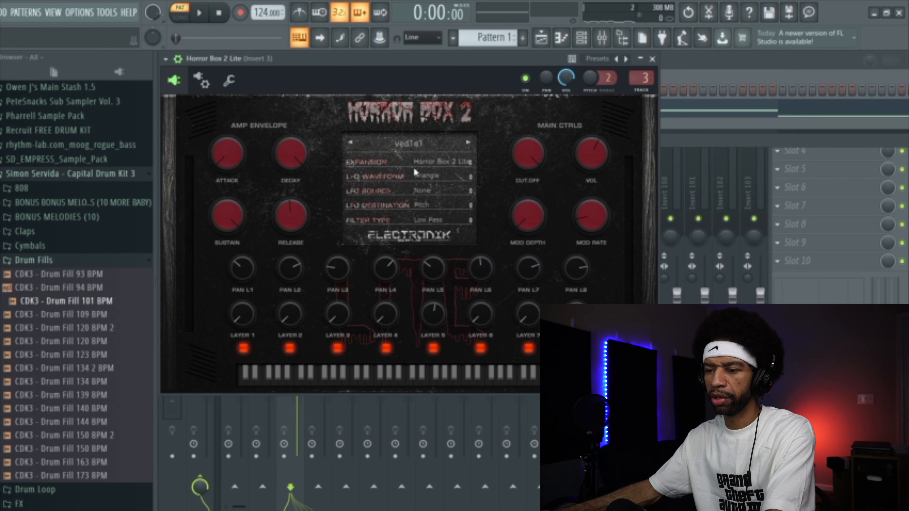
{"action": "left_click", "coordinate": [468, 143]}
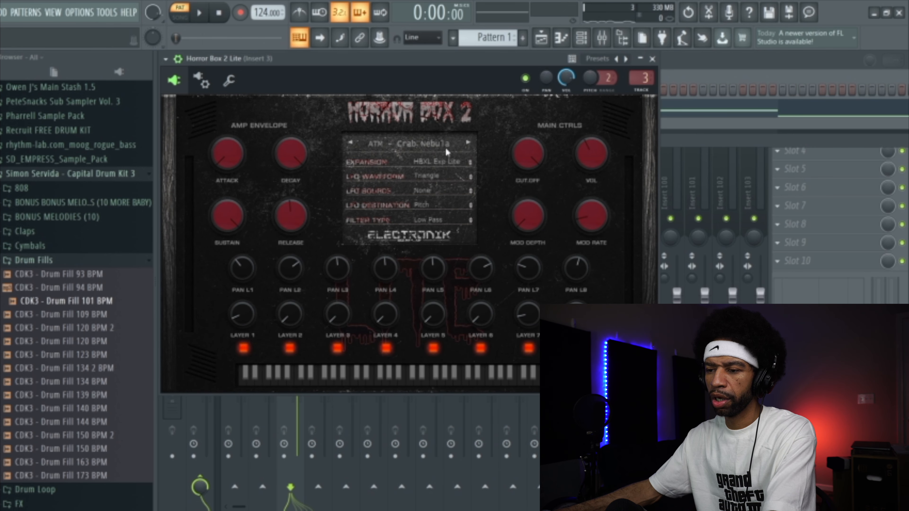
{"action": "left_click", "coordinate": [464, 374]}
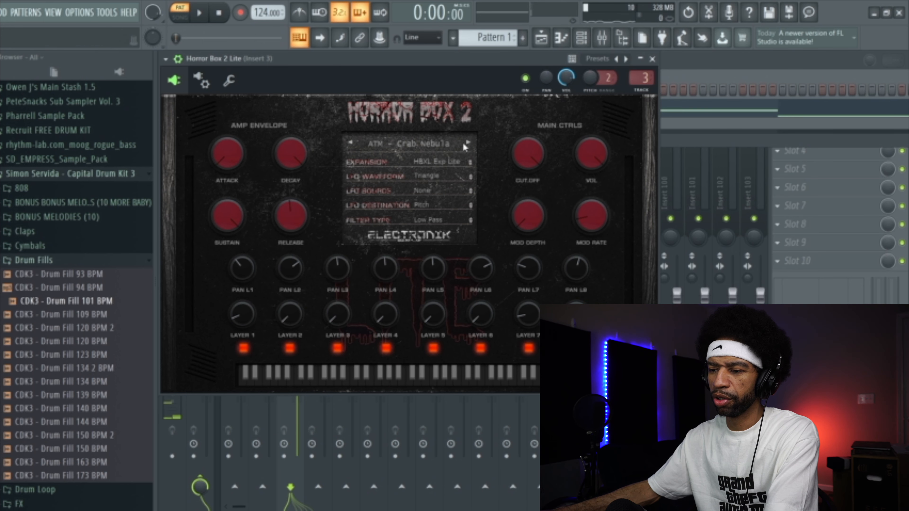
- Audition the following ATM presets through to ATM - Slithery Thing
{"action": "left_click", "coordinate": [467, 143]}
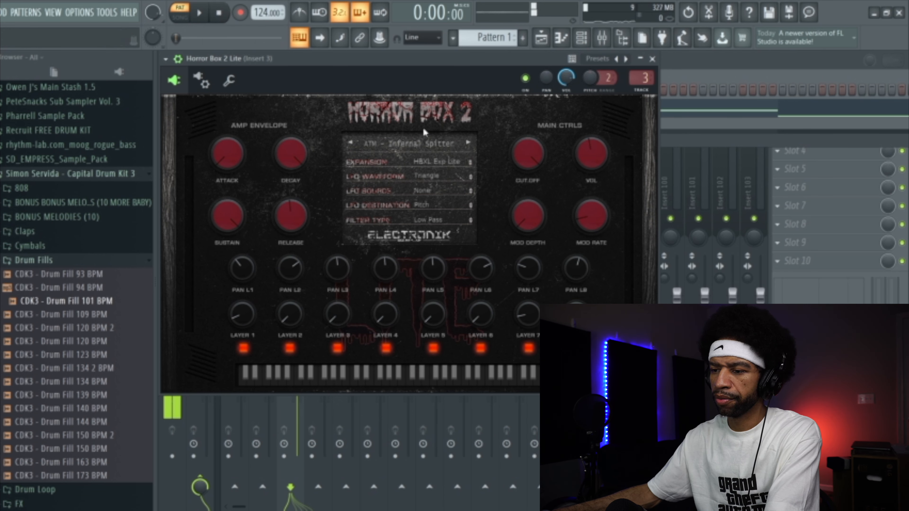
{"action": "left_click", "coordinate": [468, 142]}
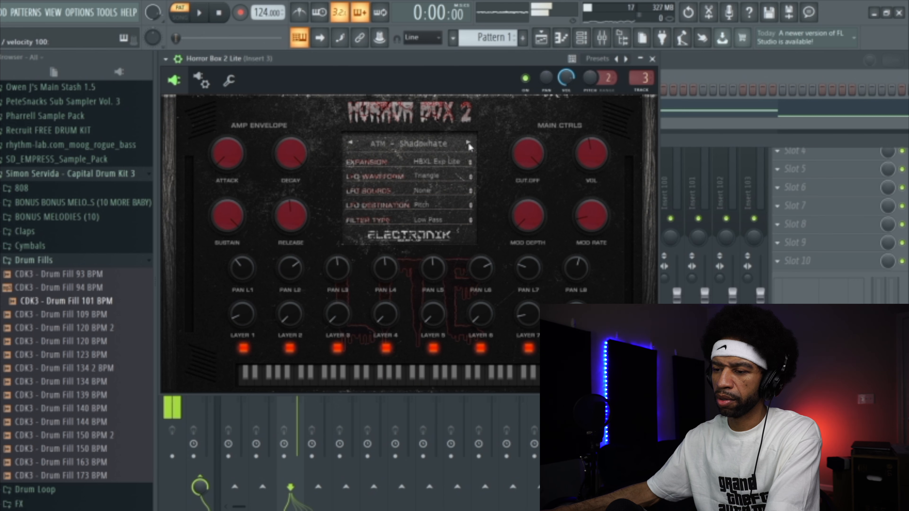
{"action": "left_click", "coordinate": [467, 143]}
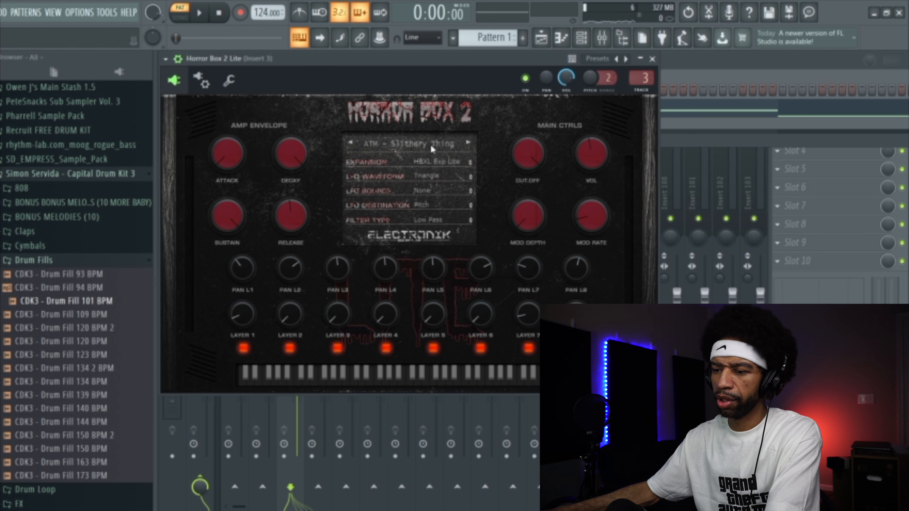
{"action": "left_click", "coordinate": [408, 143]}
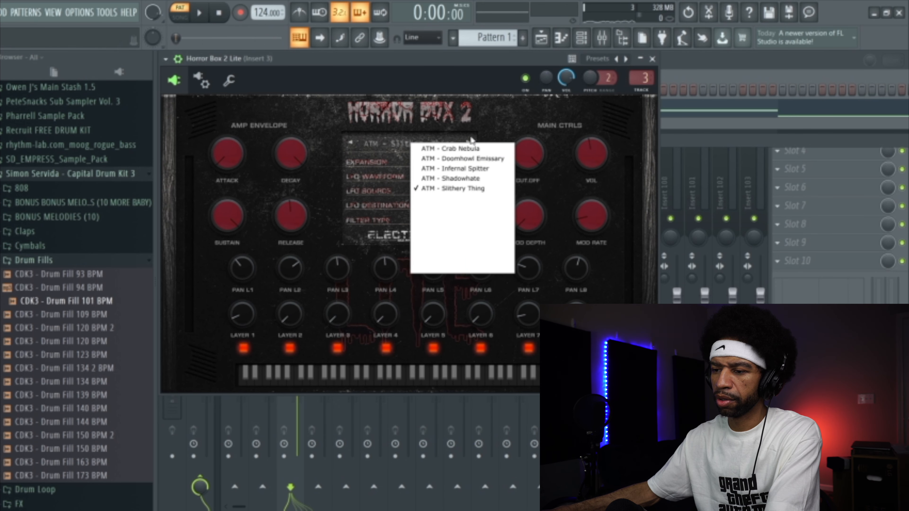
{"action": "left_click", "coordinate": [454, 189]}
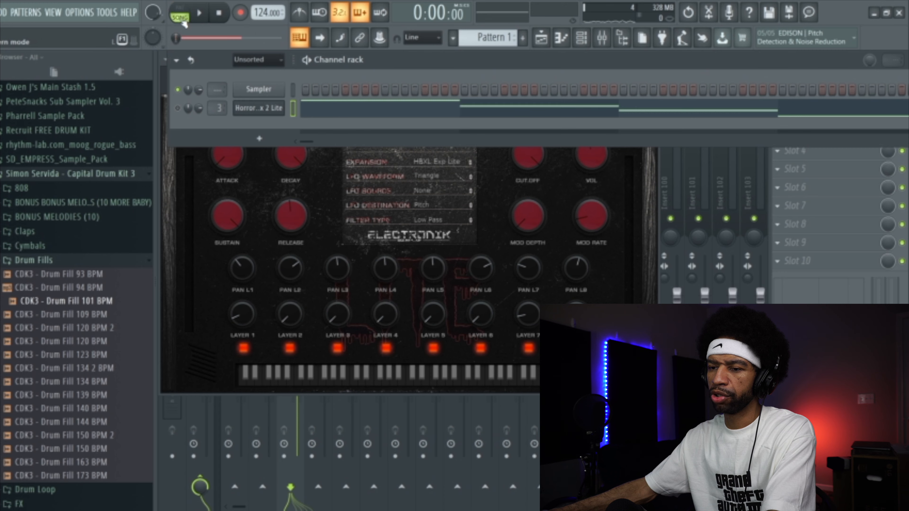
- Switch to Song mode with the playlist showing and start playback a first time
{"action": "left_click", "coordinate": [539, 38]}
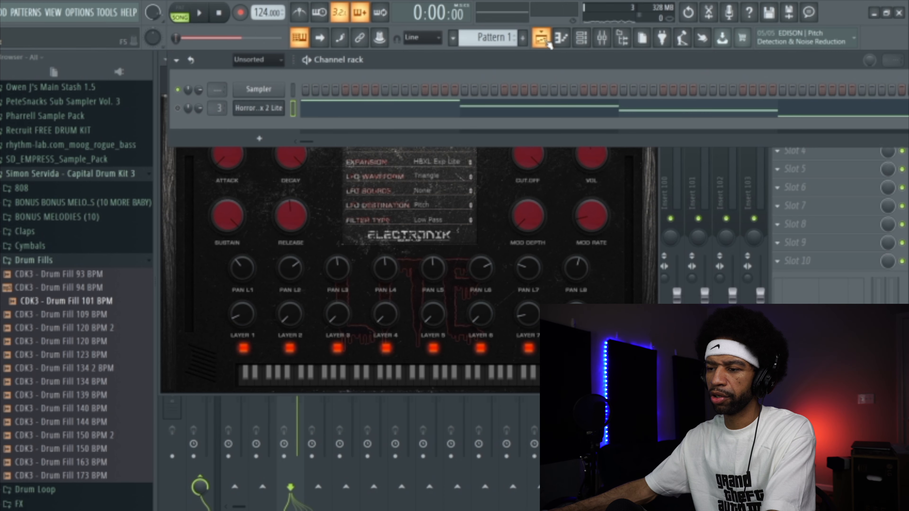
{"action": "left_click", "coordinate": [538, 37]}
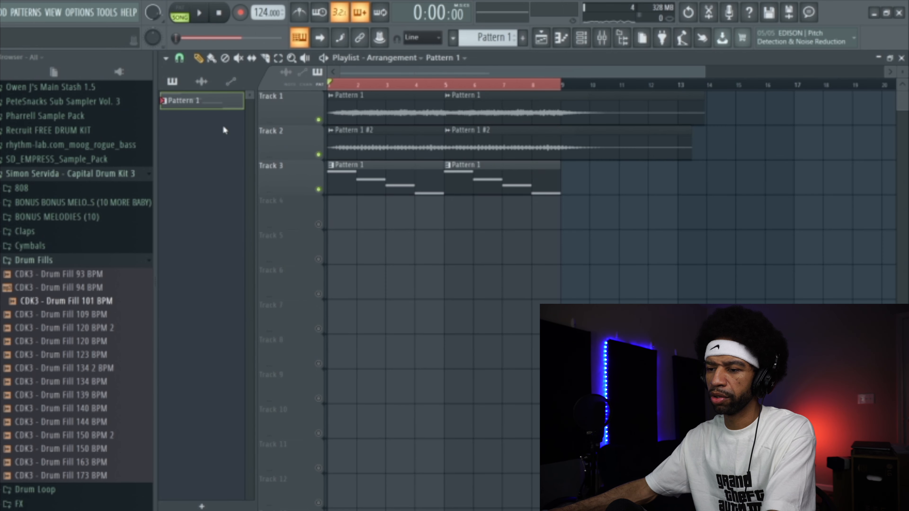
{"action": "left_click", "coordinate": [581, 37]}
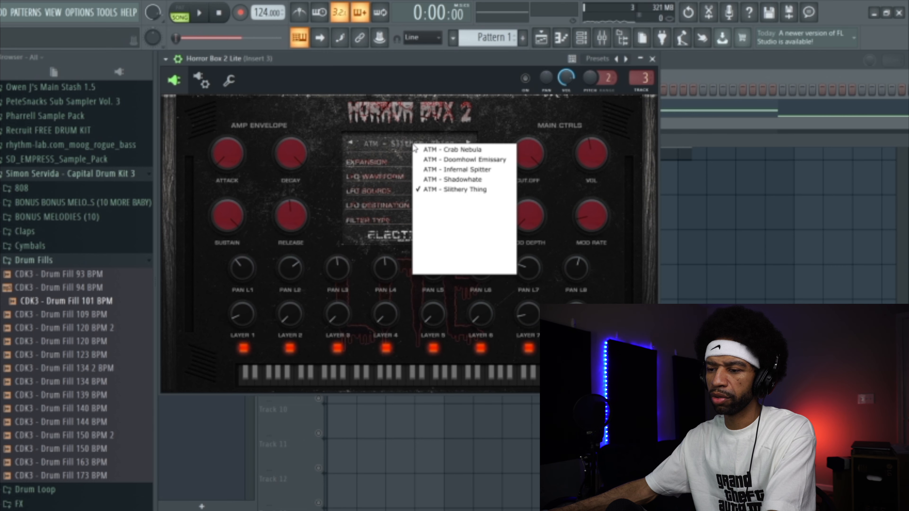
{"action": "left_click", "coordinate": [454, 189]}
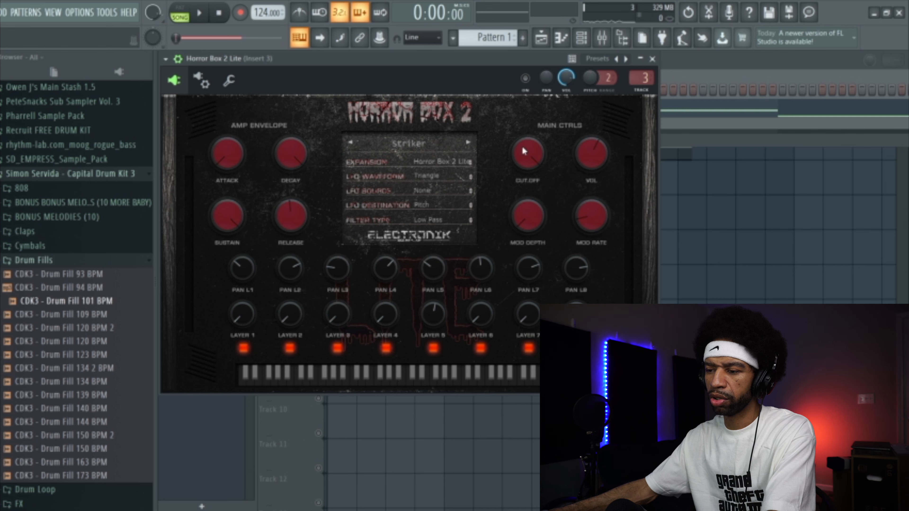
{"action": "mouse_move", "coordinate": [425, 168]}
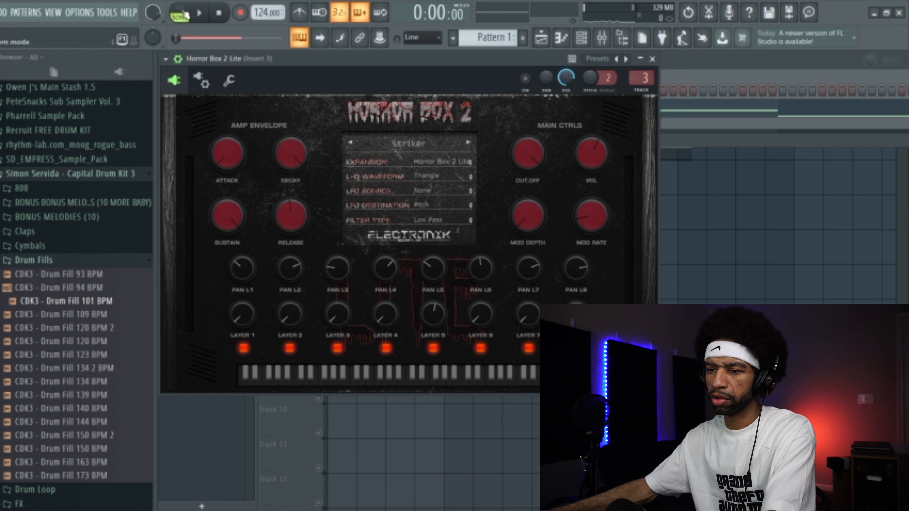
{"action": "left_click", "coordinate": [198, 13]}
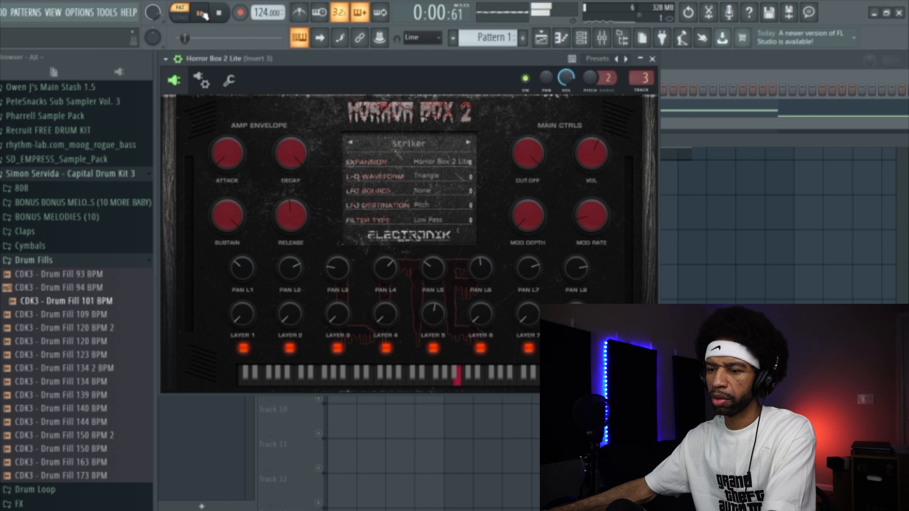
{"action": "left_click", "coordinate": [199, 12]}
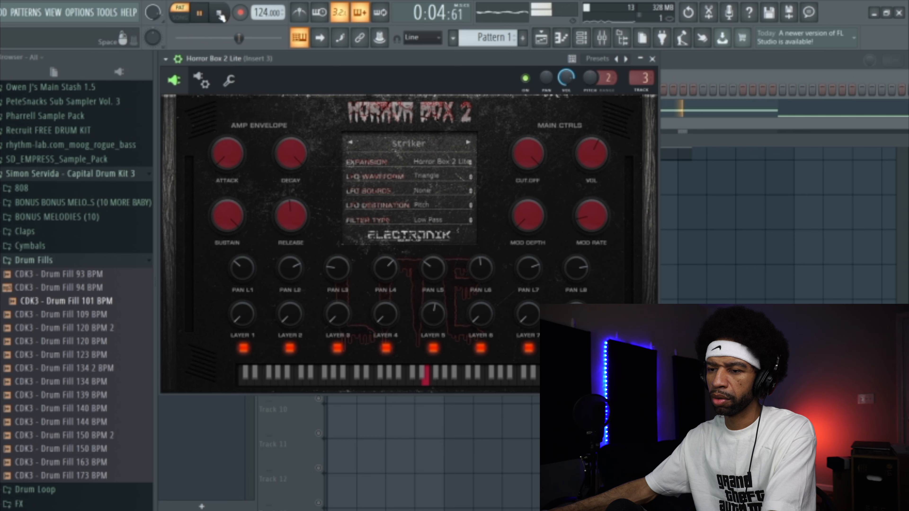
{"action": "left_click", "coordinate": [199, 12]}
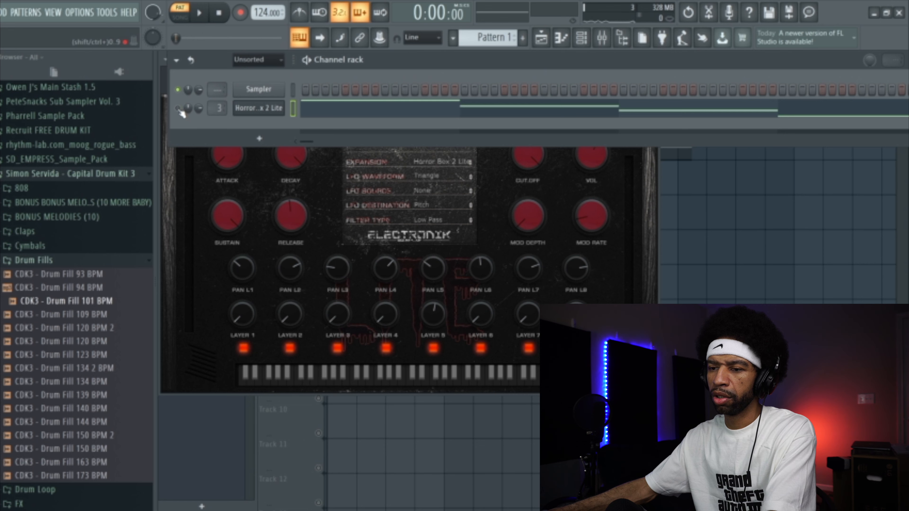
- Play and stop the whole song twice so the strings loop runs through Horror Box 2 Lite
{"action": "left_click", "coordinate": [179, 12]}
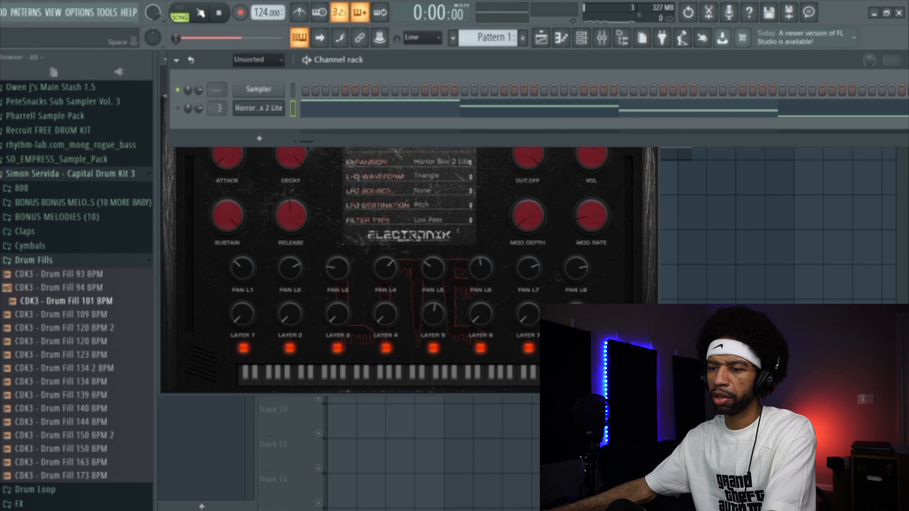
{"action": "left_click", "coordinate": [199, 13]}
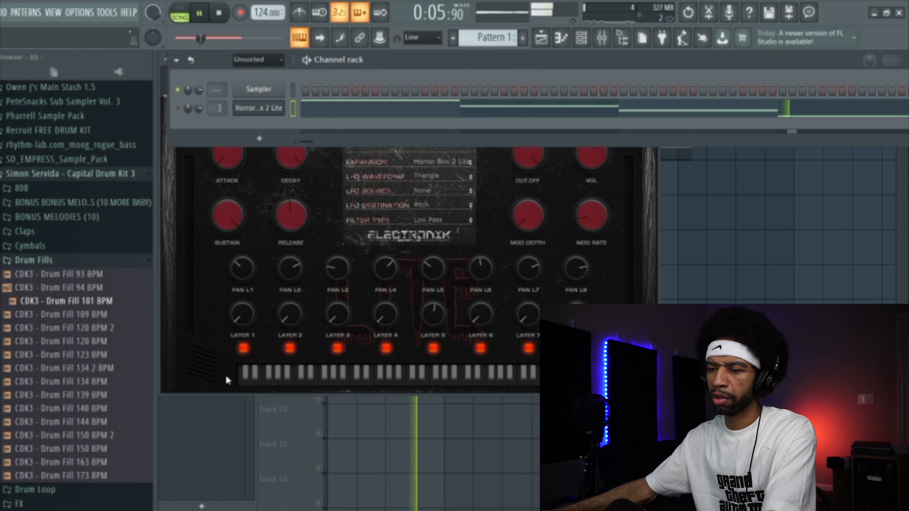
{"action": "left_click", "coordinate": [219, 12]}
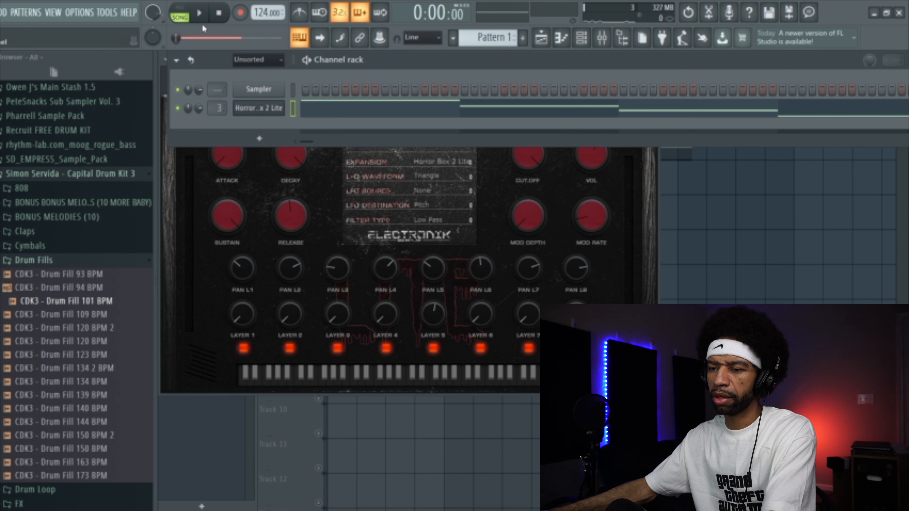
{"action": "left_click", "coordinate": [199, 12]}
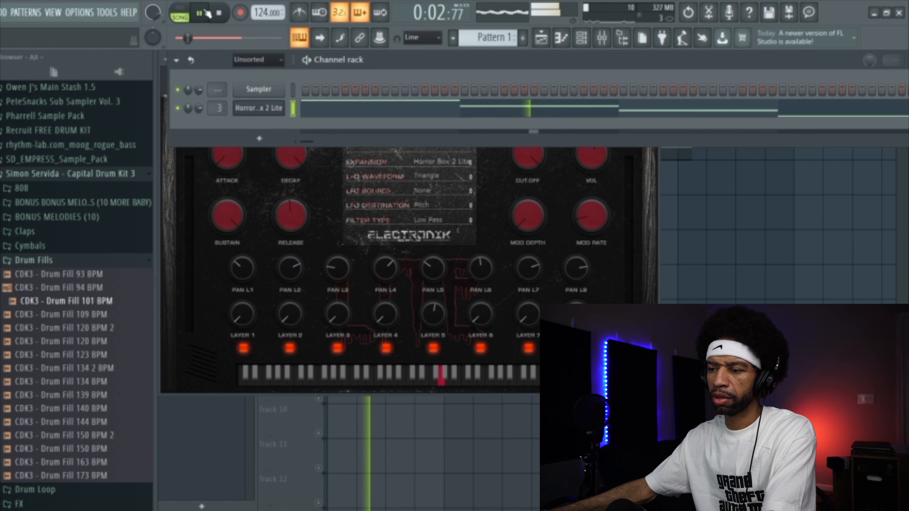
{"action": "left_click", "coordinate": [199, 12]}
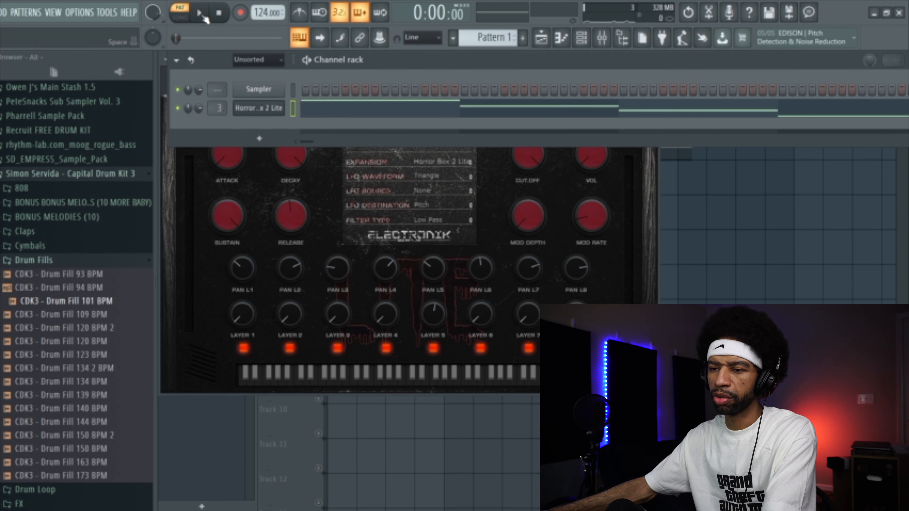
- Play and stop the pattern through the Horror Box 2 Lite channel
{"action": "left_click", "coordinate": [199, 12]}
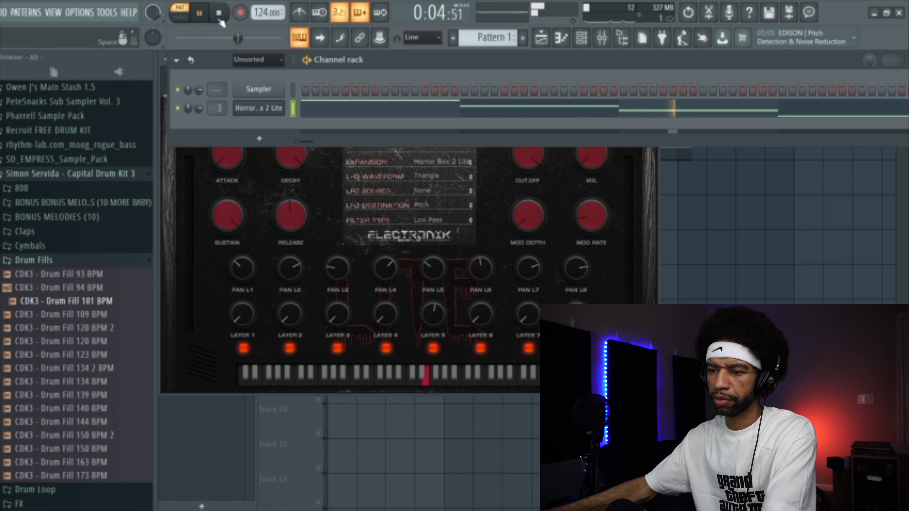
{"action": "left_click", "coordinate": [219, 12]}
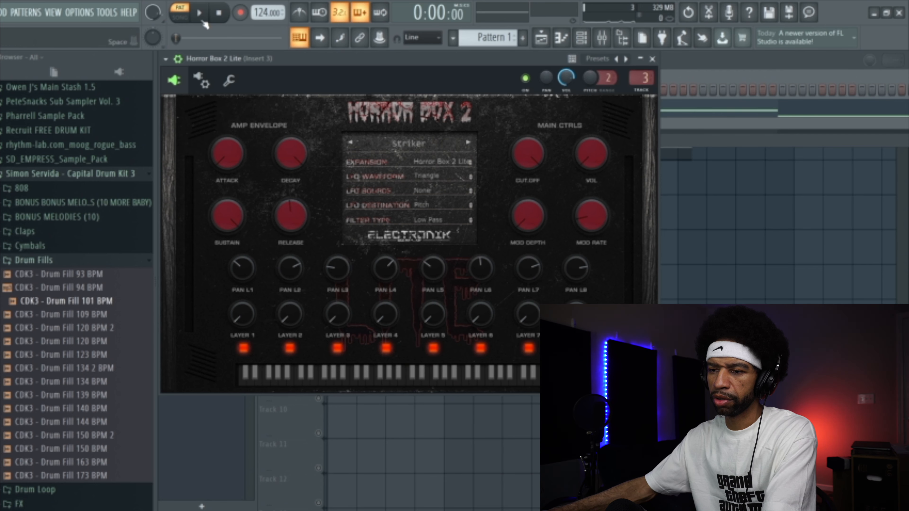
{"action": "mouse_move", "coordinate": [241, 319]}
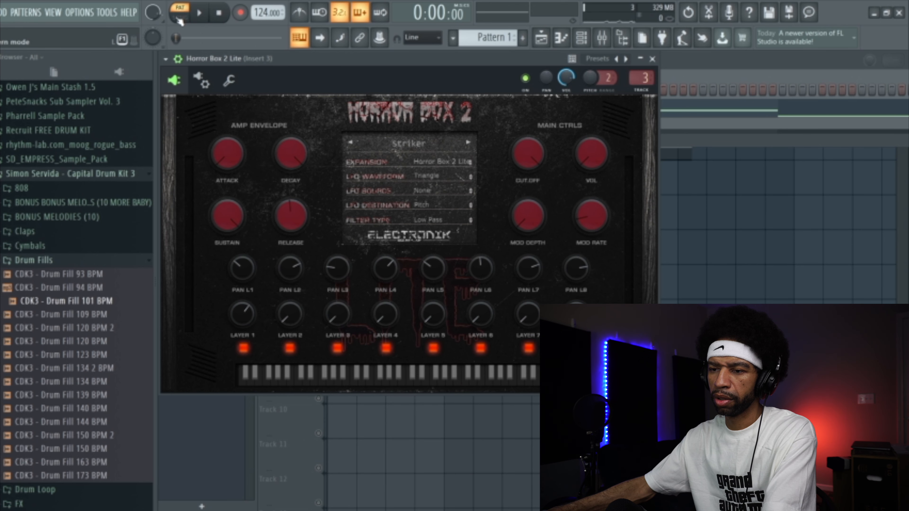
{"action": "left_click", "coordinate": [198, 12]}
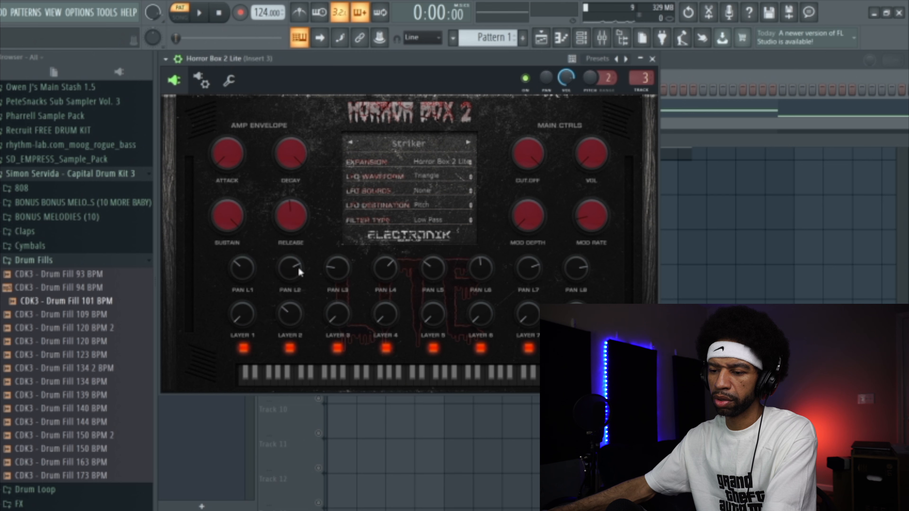
- Play the pattern again with the plugin window in view, then stop
{"action": "left_click", "coordinate": [199, 13]}
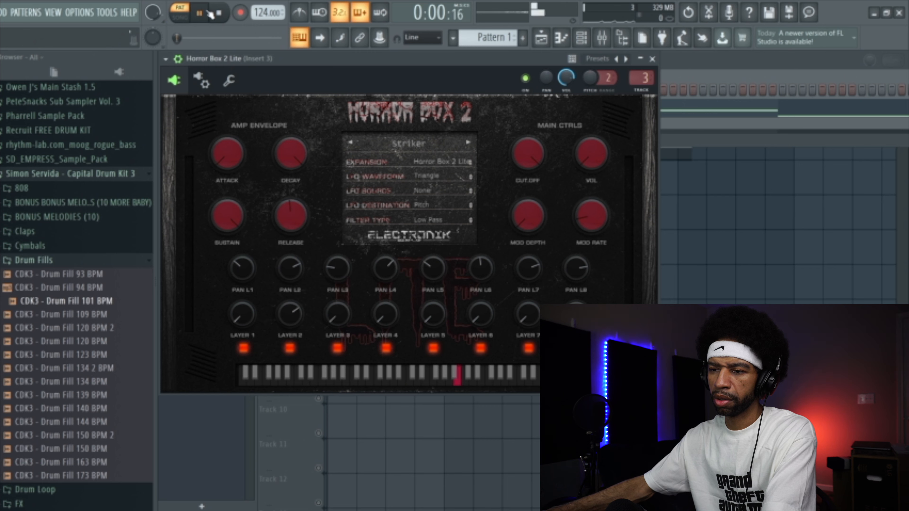
{"action": "left_click", "coordinate": [200, 13]}
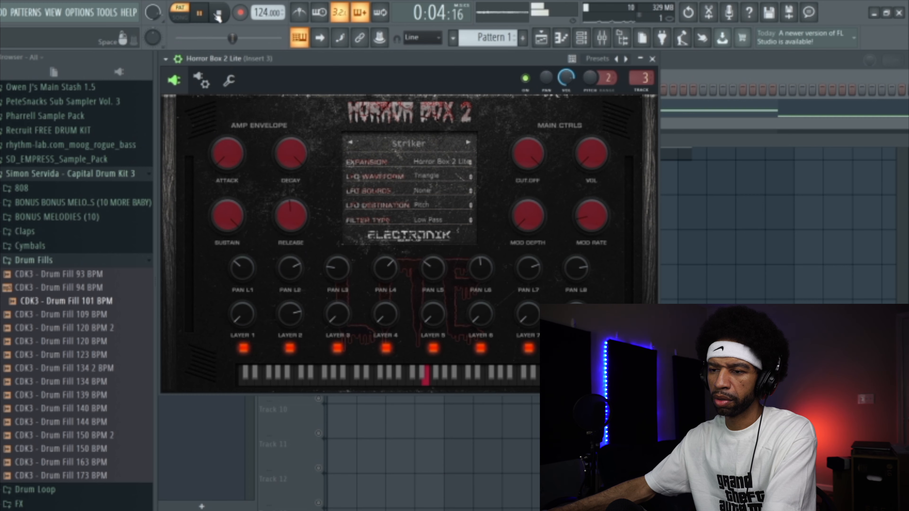
{"action": "left_click", "coordinate": [219, 12]}
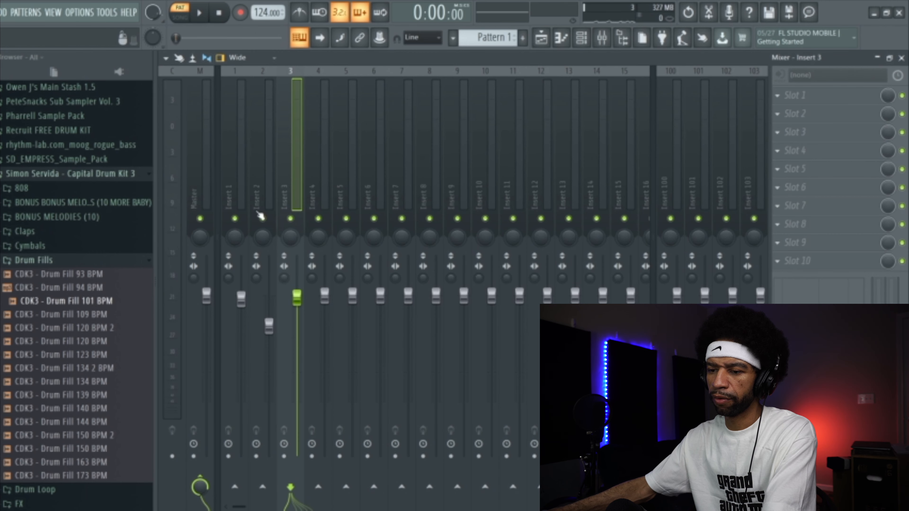
{"action": "mouse_move", "coordinate": [199, 13]}
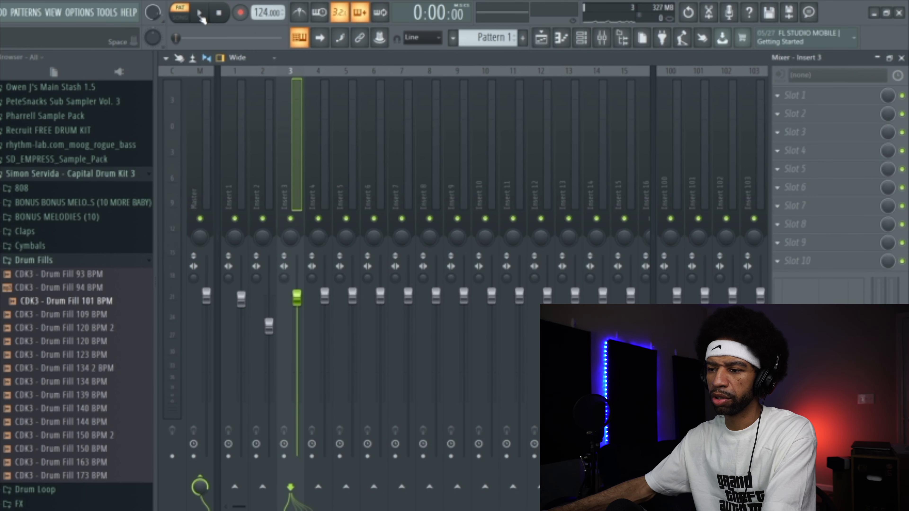
- Hear the loop over the mixer, reopen the Horror Box 2 Lite window and return to Pattern mode
{"action": "left_click", "coordinate": [199, 12]}
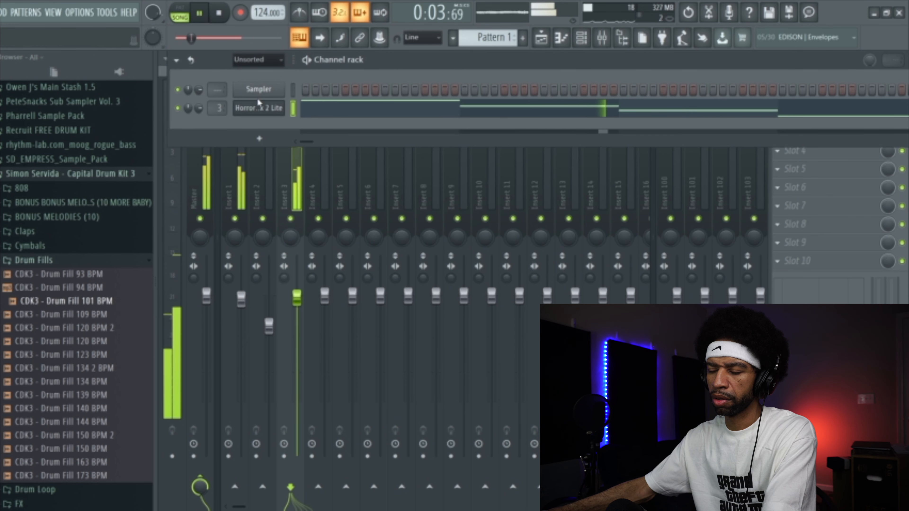
{"action": "left_click", "coordinate": [258, 108]}
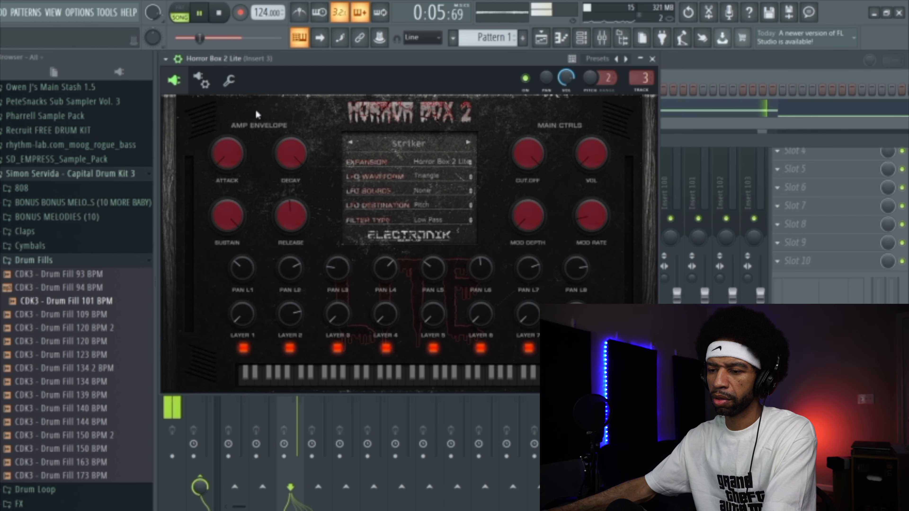
{"action": "left_click", "coordinate": [200, 12]}
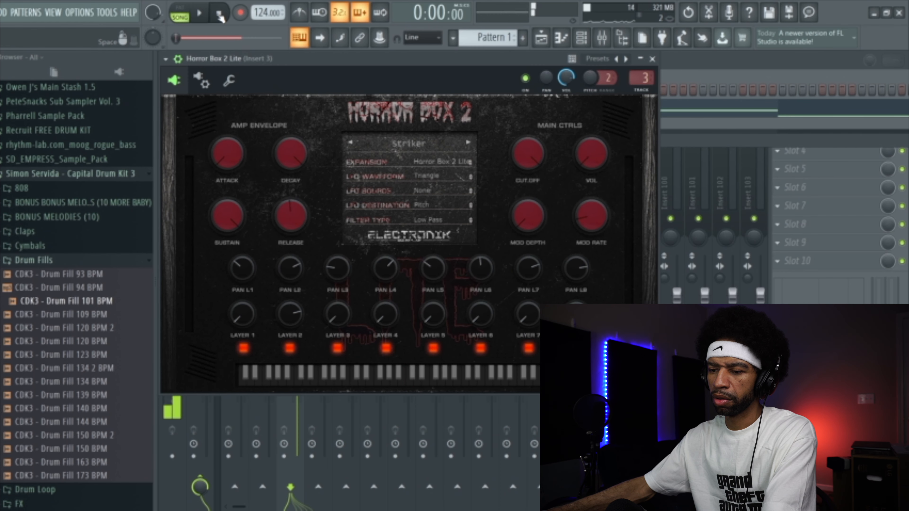
{"action": "left_click", "coordinate": [217, 13]}
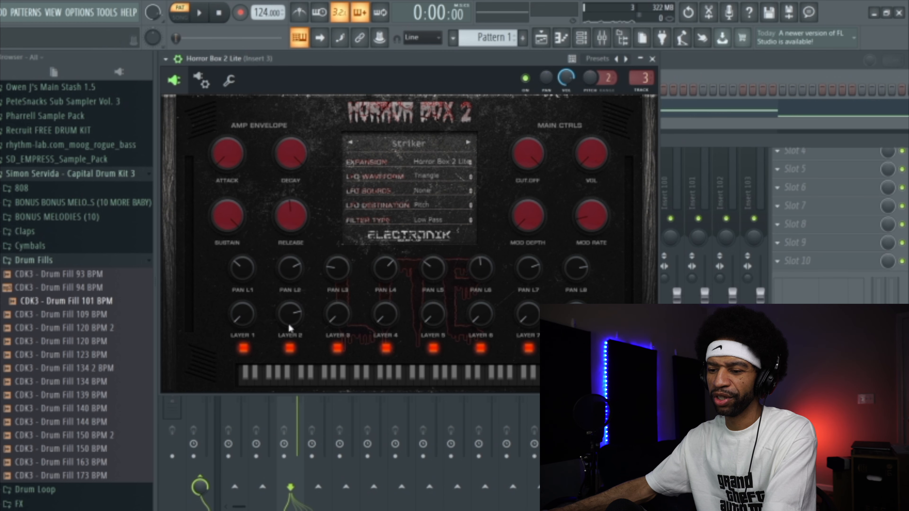
{"action": "mouse_move", "coordinate": [333, 318]}
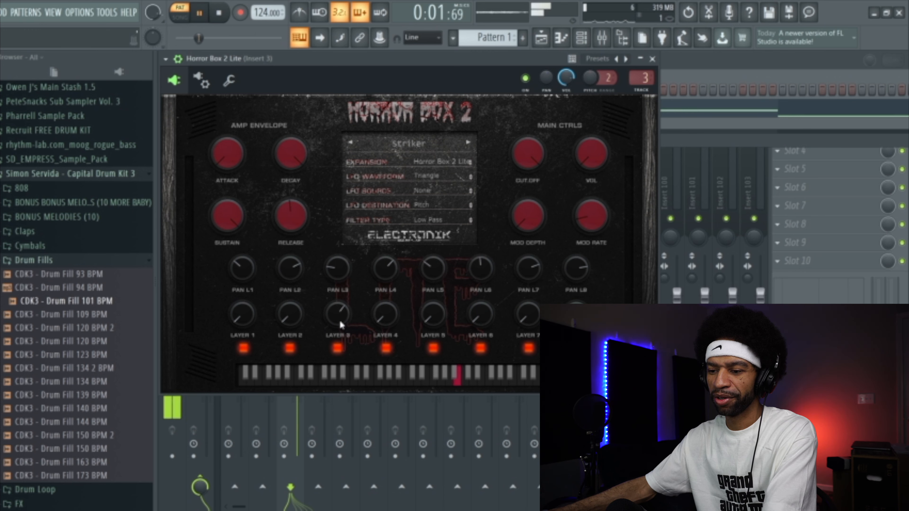
{"action": "left_click", "coordinate": [217, 11]}
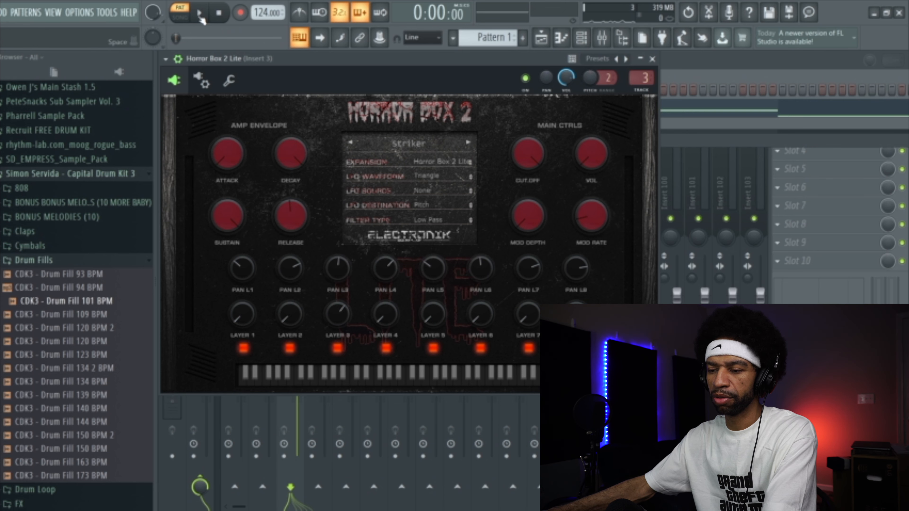
- Run the whole song through Horror Box 2 Lite's effect layers, letting it play on
{"action": "left_click", "coordinate": [199, 12]}
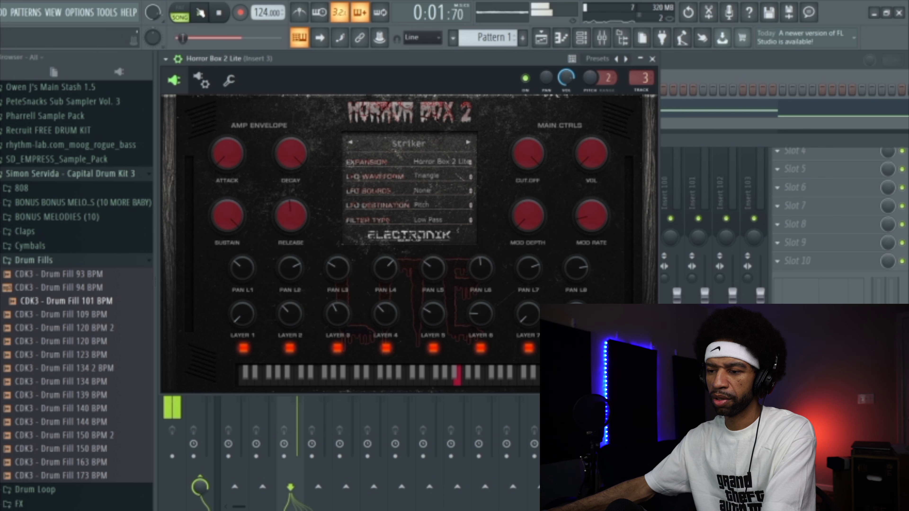
{"action": "left_click", "coordinate": [199, 12]}
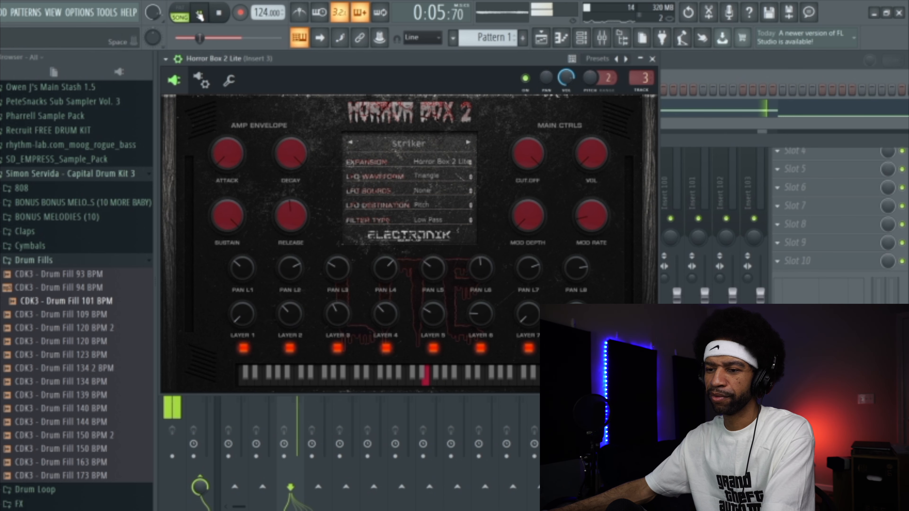
{"action": "left_click", "coordinate": [199, 12]}
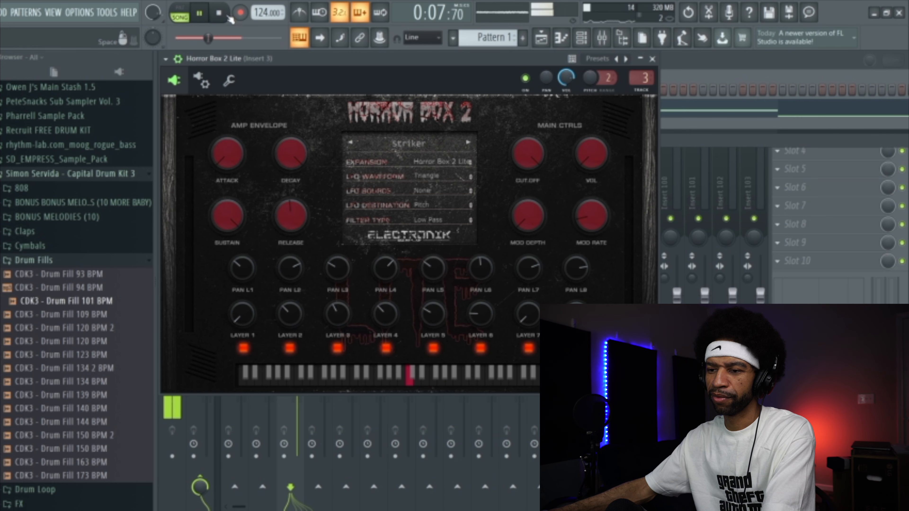